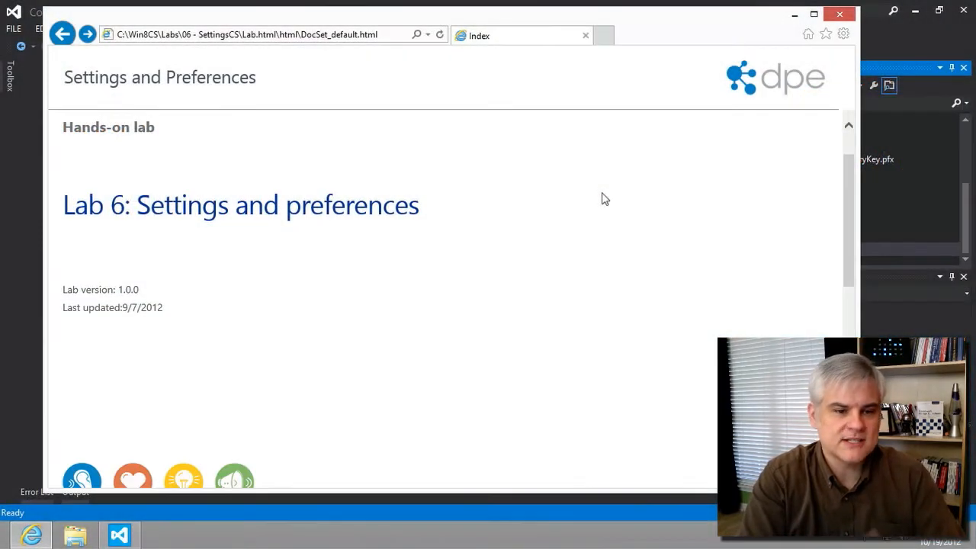
# Navigate the lab document to Exercise 2, Task 1, and select the OnCommandsRequested method name
pyautogui.scroll(-3)
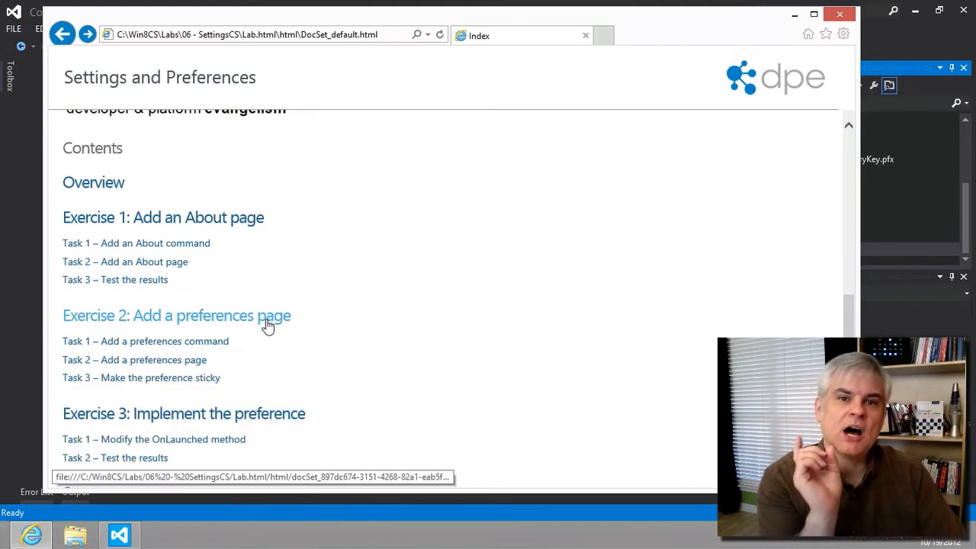
pyautogui.click(176, 314)
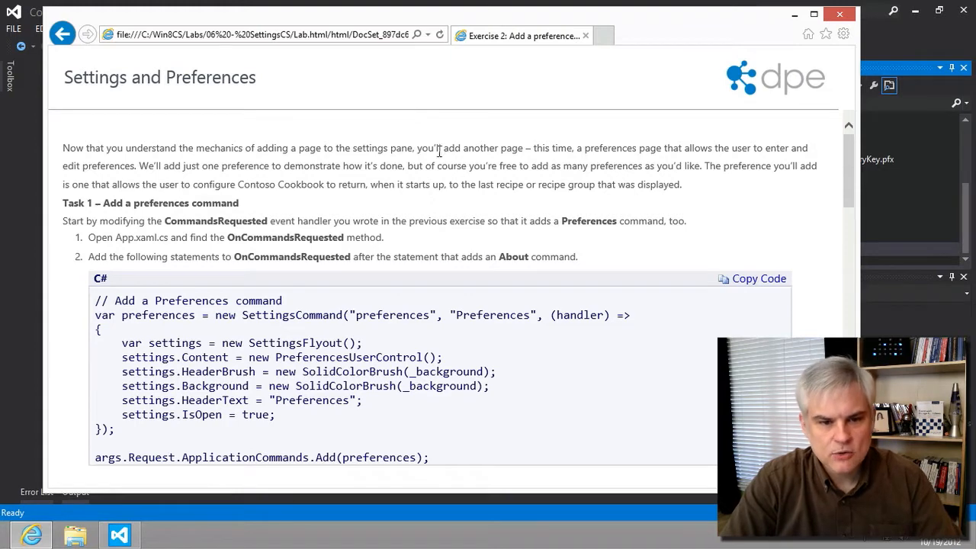
pyautogui.moveTo(455, 168)
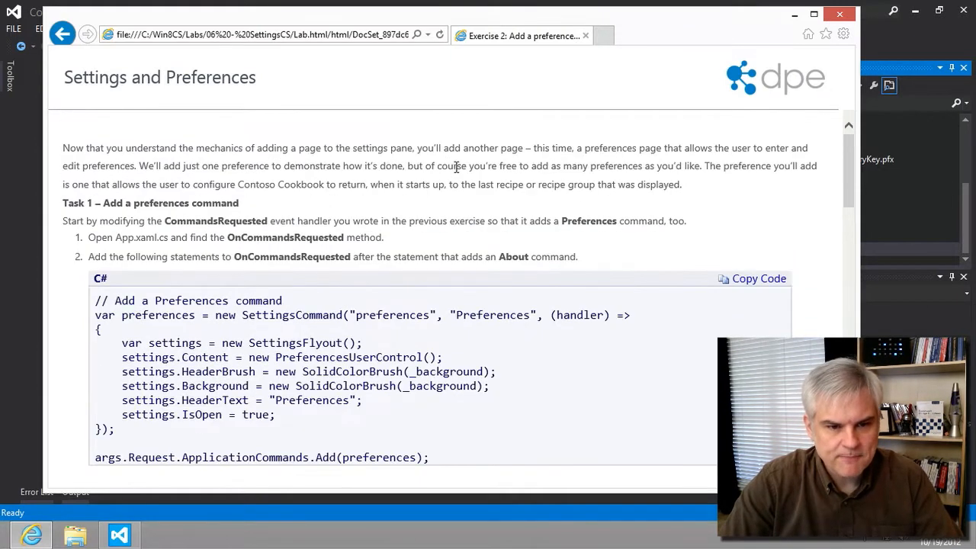
pyautogui.doubleClick(283, 238)
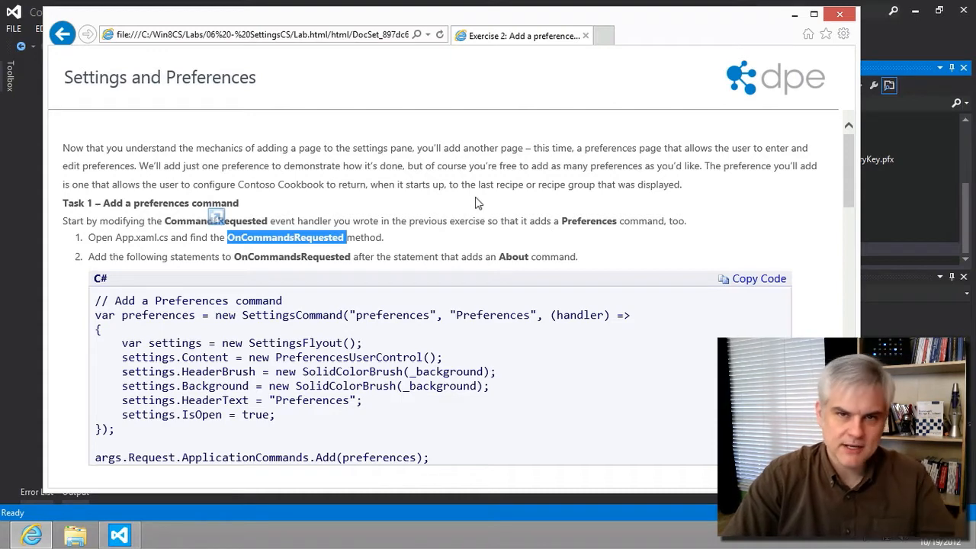
pyautogui.scroll(-3)
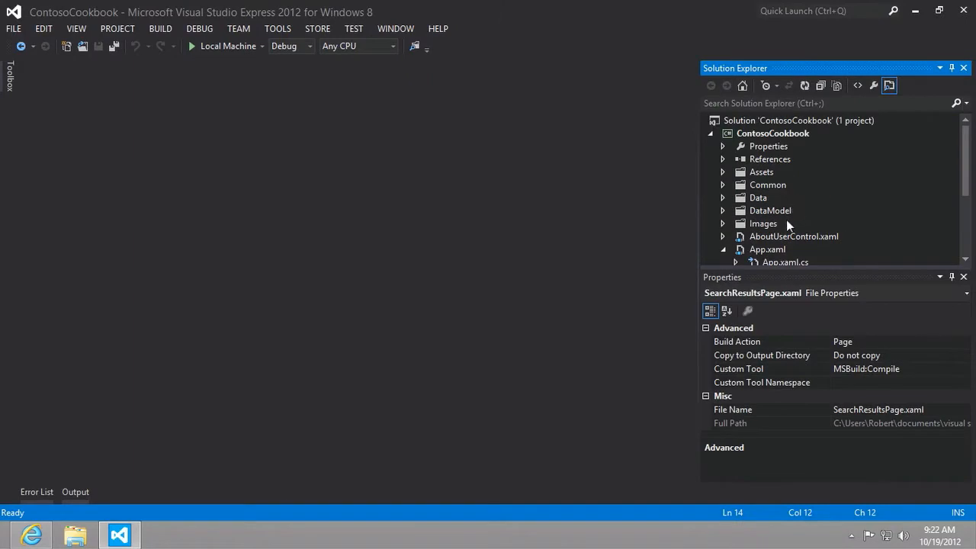
# In App.xaml.cs, paste the Preferences SettingsCommand block after the About command in OnCommandsRequested
pyautogui.doubleClick(785, 263)
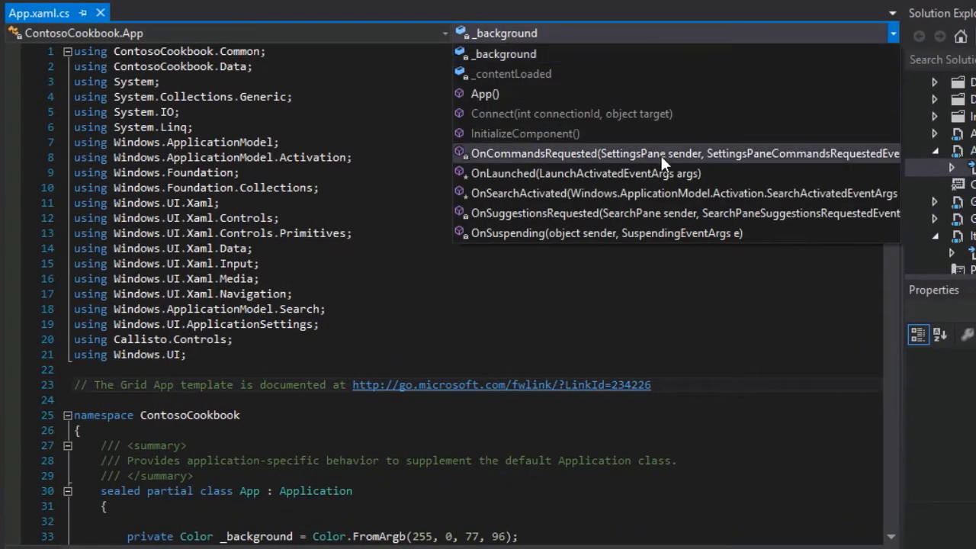
pyautogui.click(683, 153)
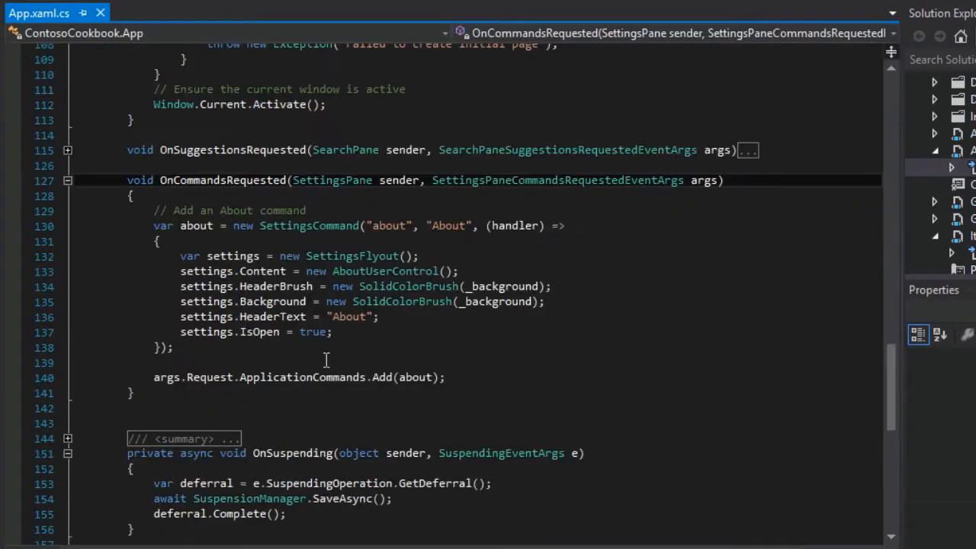
pyautogui.moveTo(384, 272)
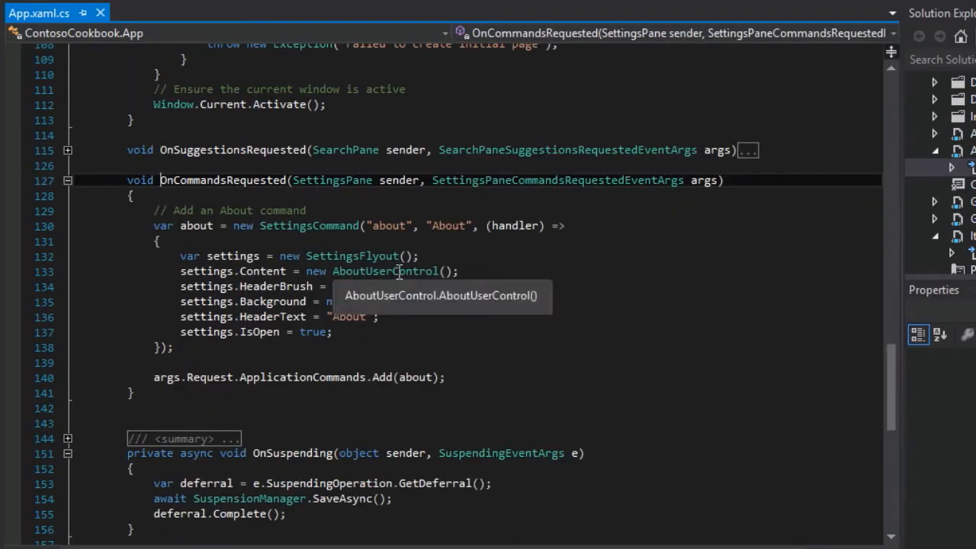
pyautogui.doubleClick(222, 180)
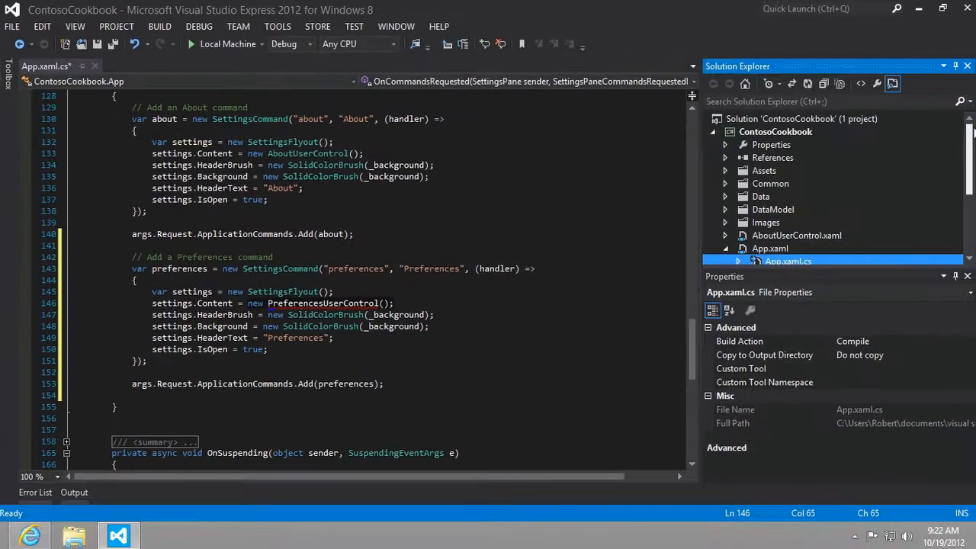
# Add a new User Control item named PreferencesUserControl.xaml to the ContosoCookbook project
pyautogui.rightClick(774, 131)
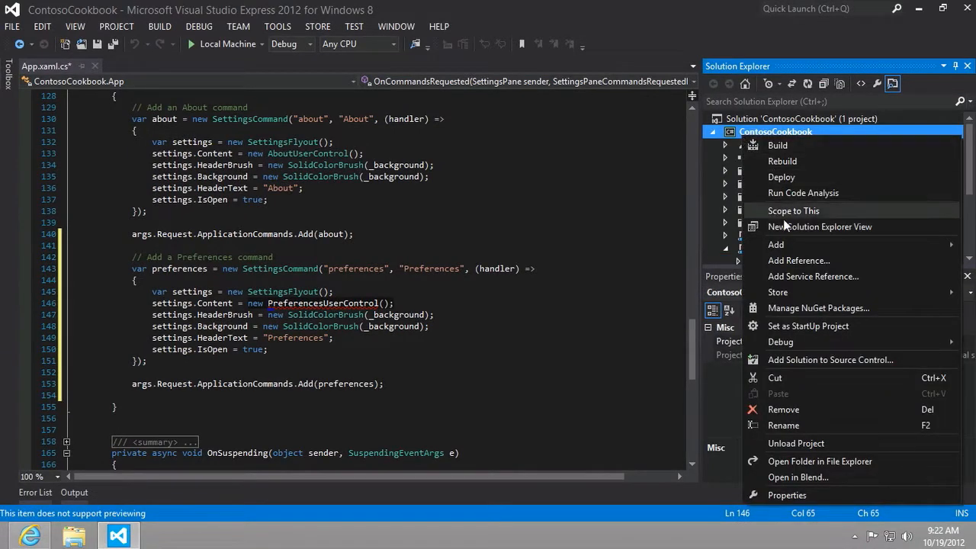
pyautogui.click(775, 244)
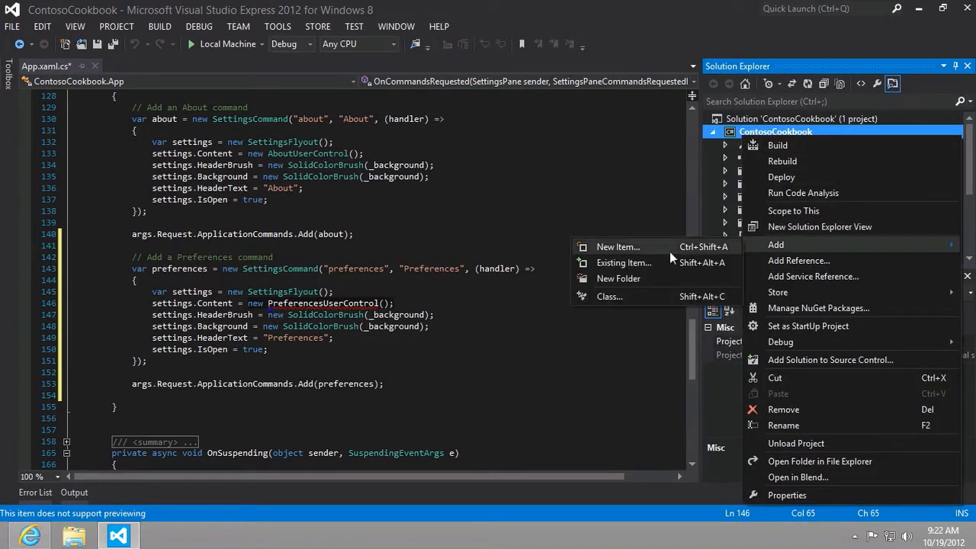
pyautogui.click(618, 247)
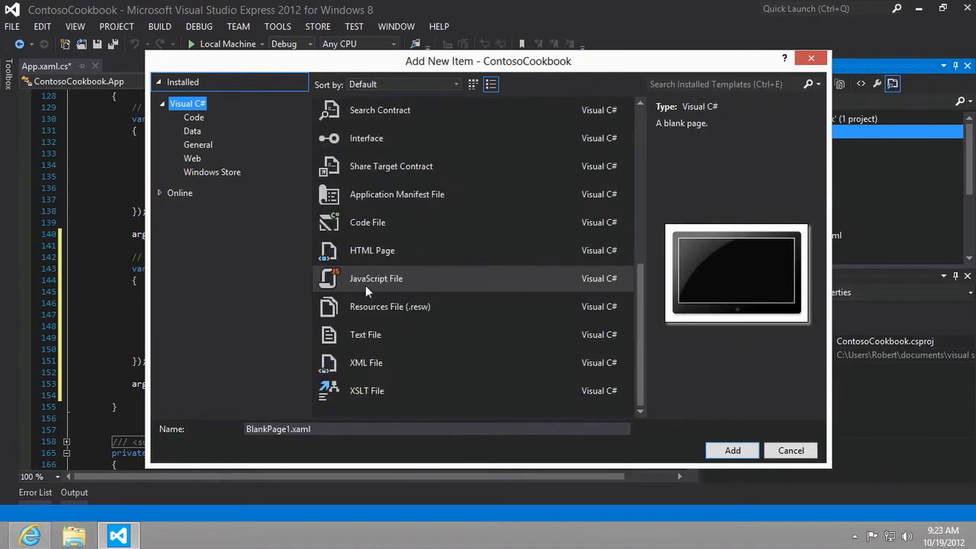
pyautogui.scroll(3)
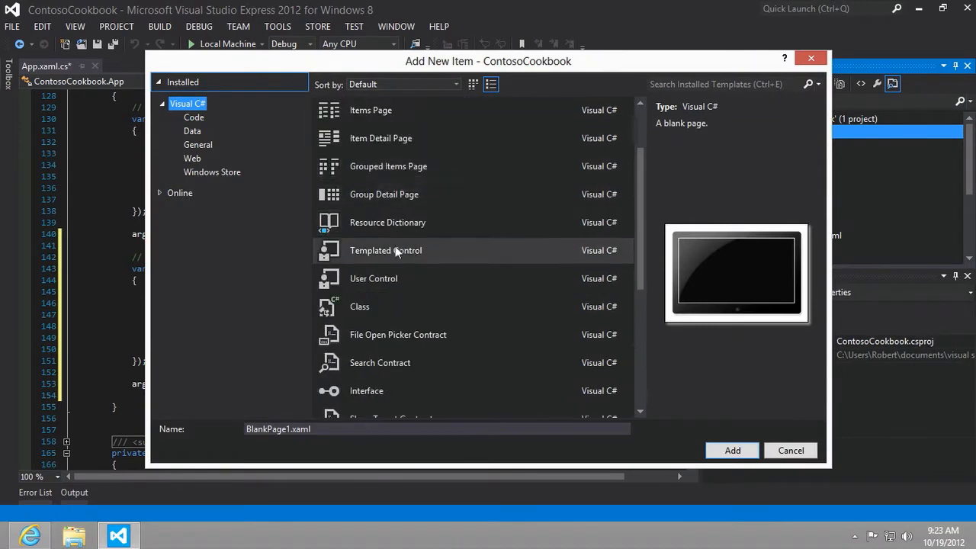
pyautogui.click(374, 277)
pyautogui.write('PreferencesUserControl')
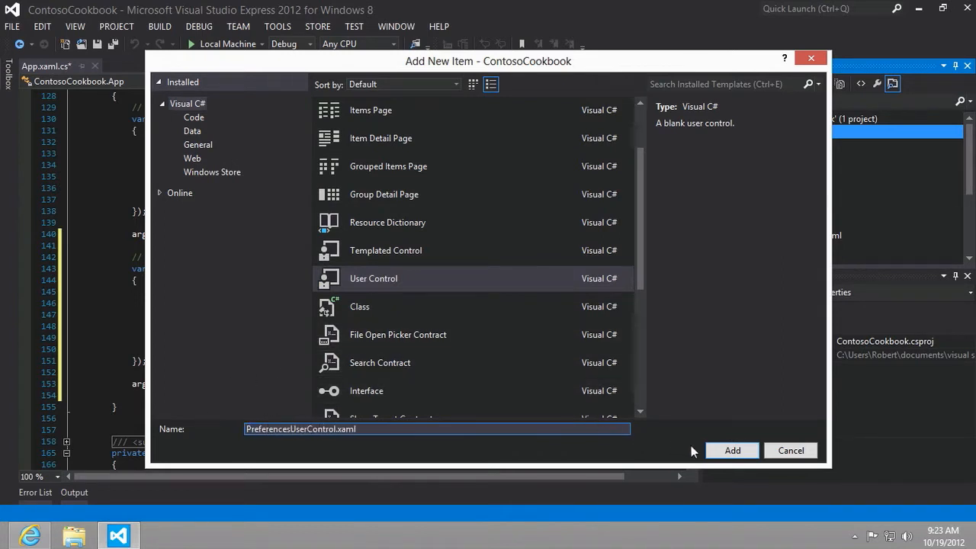
pyautogui.click(732, 449)
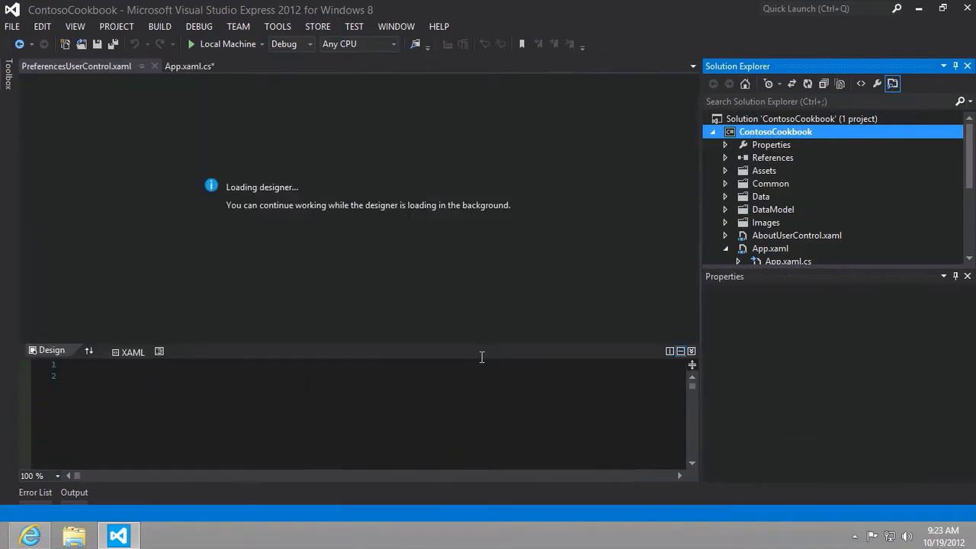
pyautogui.moveTo(410, 10)
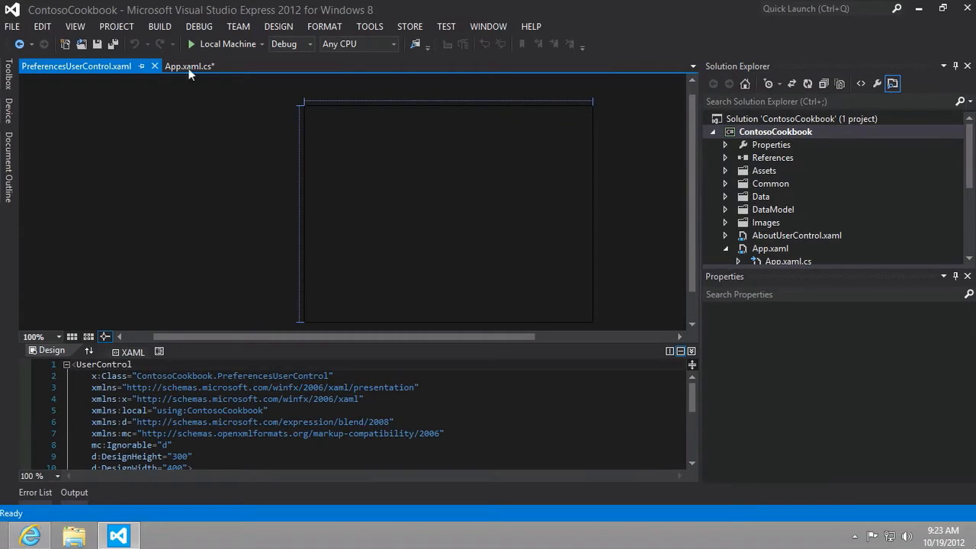
# Add a ToggleSwitch named Remember with header 'Remember where I was' inside the Grid and start a build
pyautogui.click(189, 67)
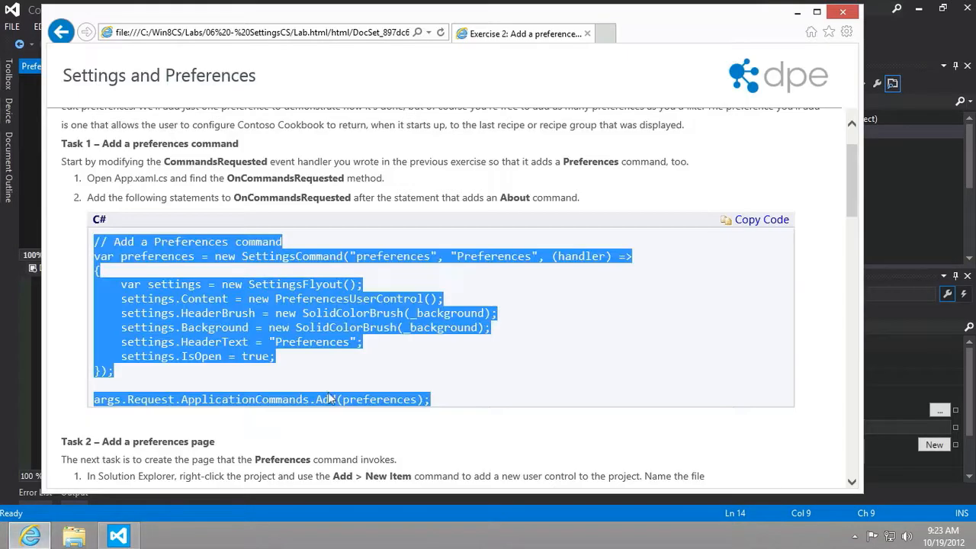
pyautogui.scroll(-3)
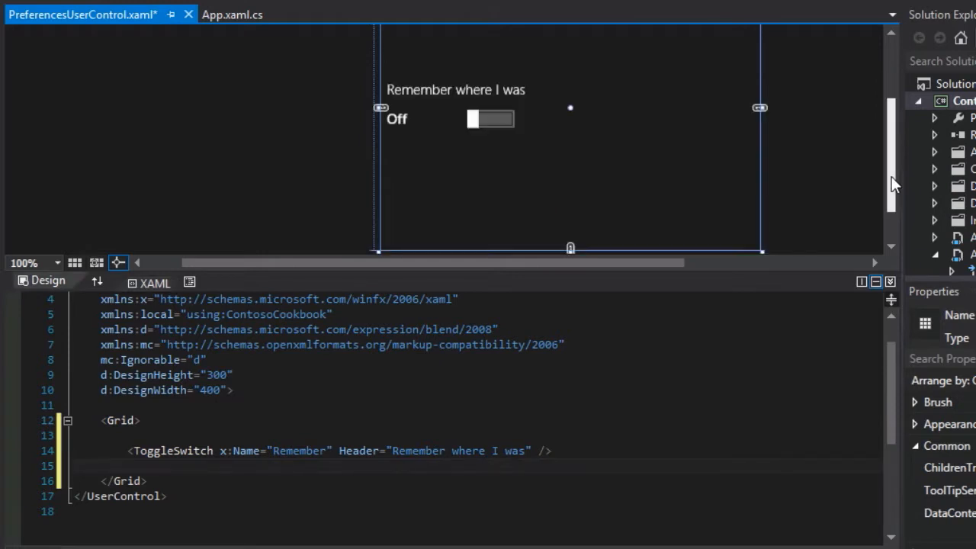
pyautogui.click(455, 119)
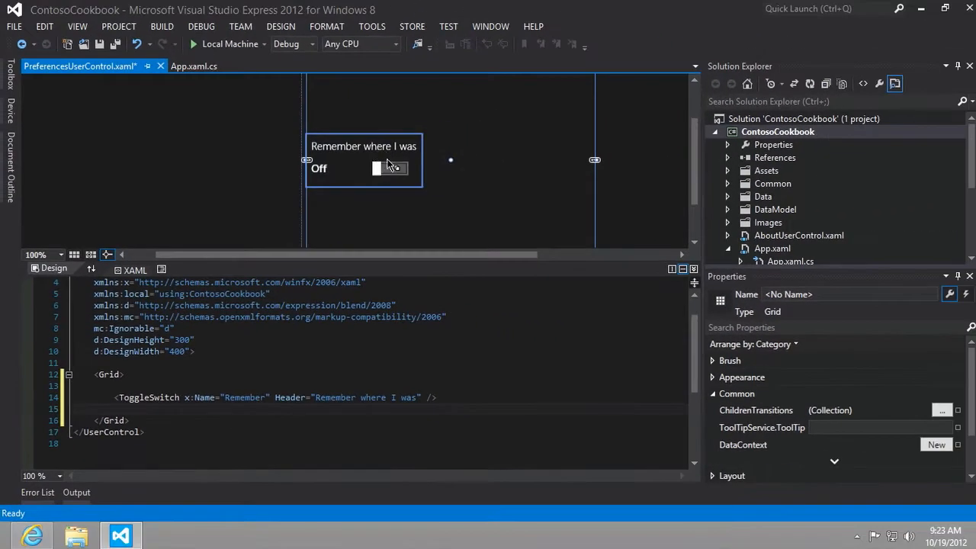
pyautogui.press('ctrl+s')
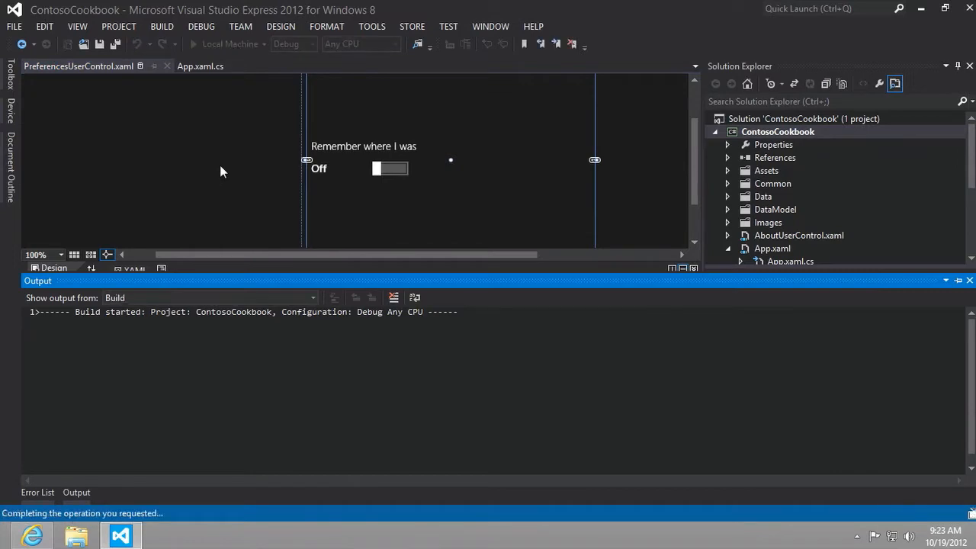
# Run the app, check that Settings lists Preferences and its pane opens, stop debugging and return to the lab
pyautogui.click(192, 43)
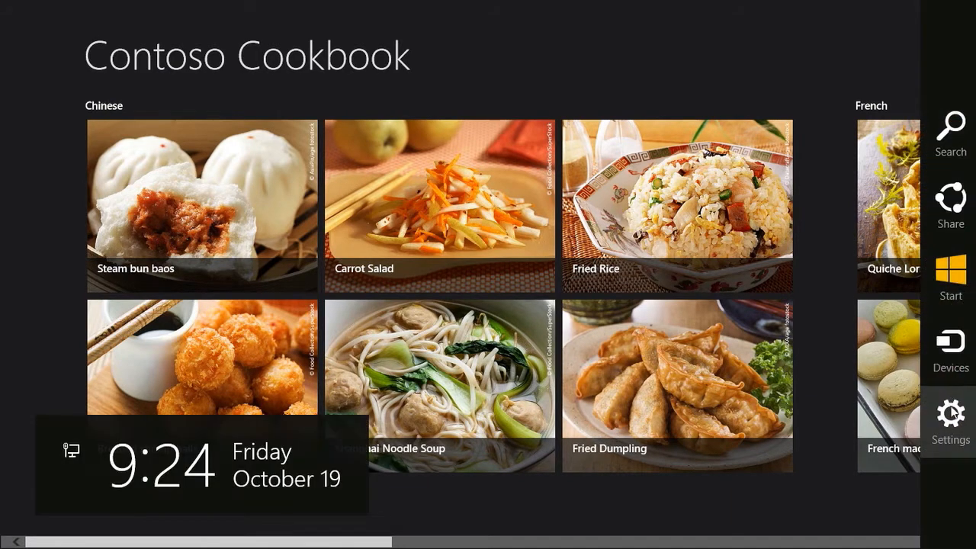
pyautogui.click(949, 419)
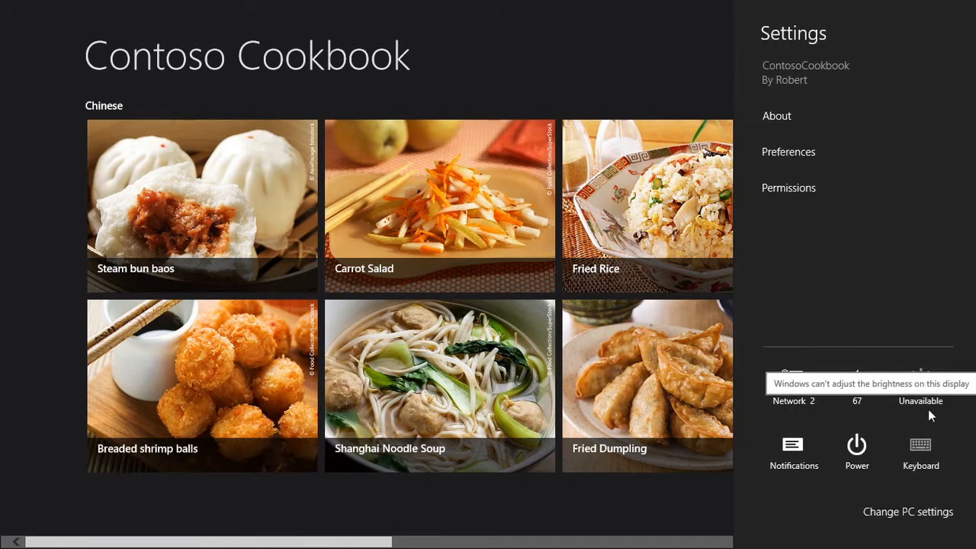
pyautogui.moveTo(842, 152)
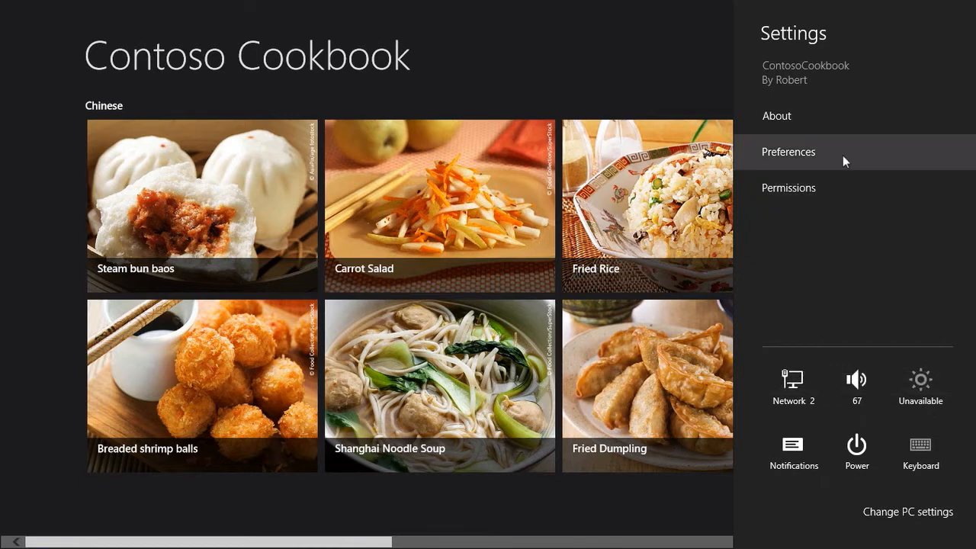
pyautogui.click(788, 152)
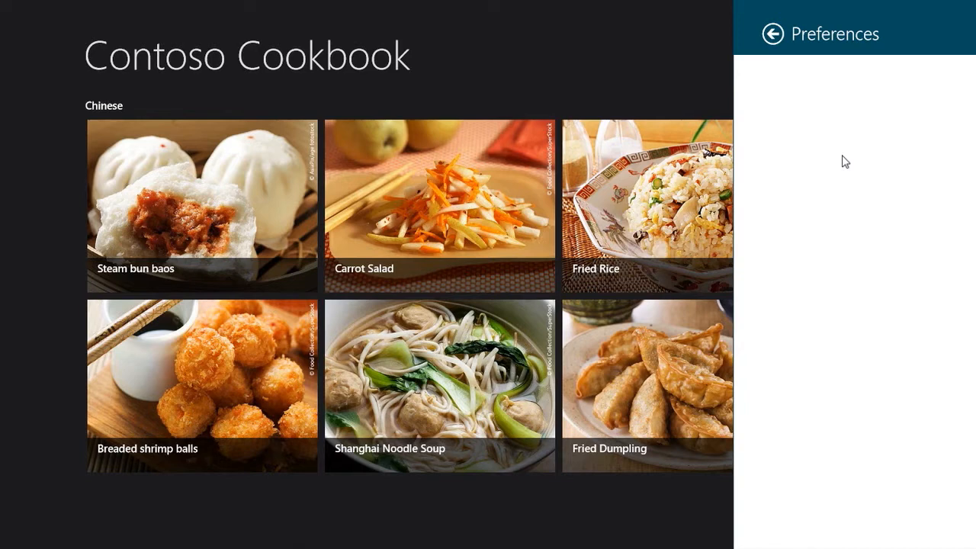
pyautogui.moveTo(818, 81)
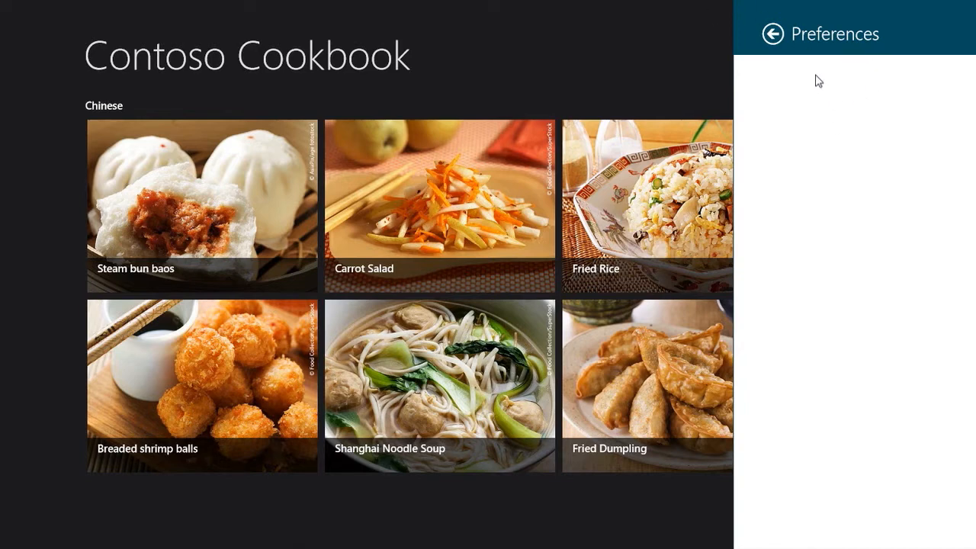
pyautogui.moveTo(881, 67)
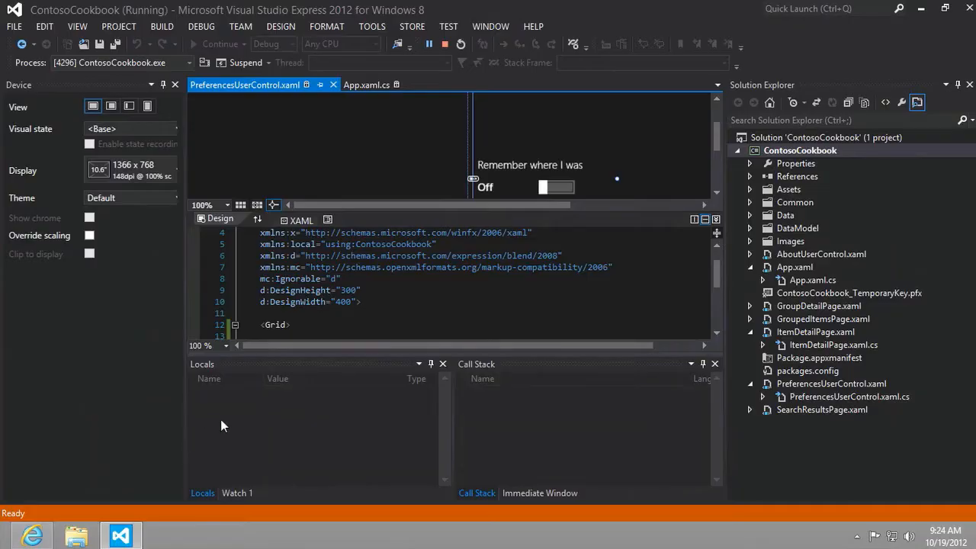
pyautogui.click(461, 43)
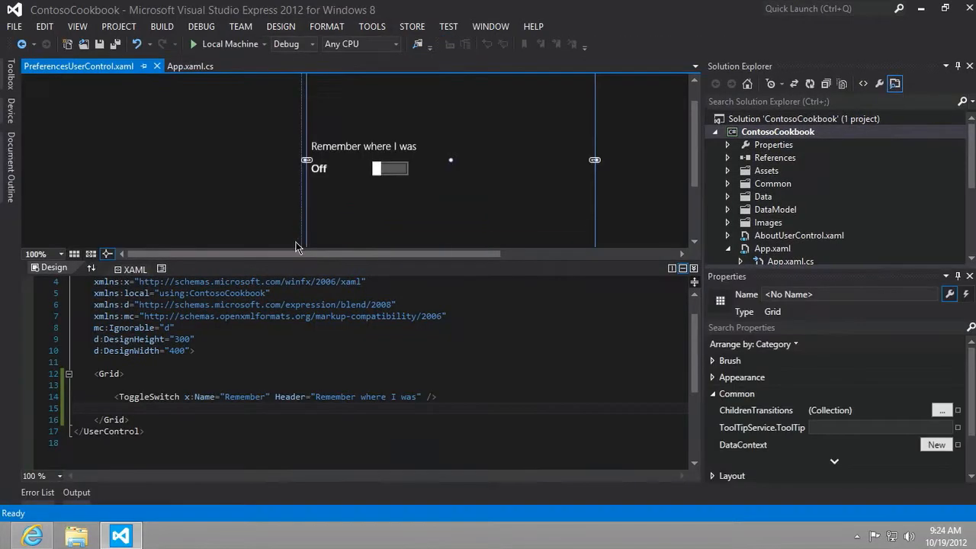
pyautogui.moveTo(32, 537)
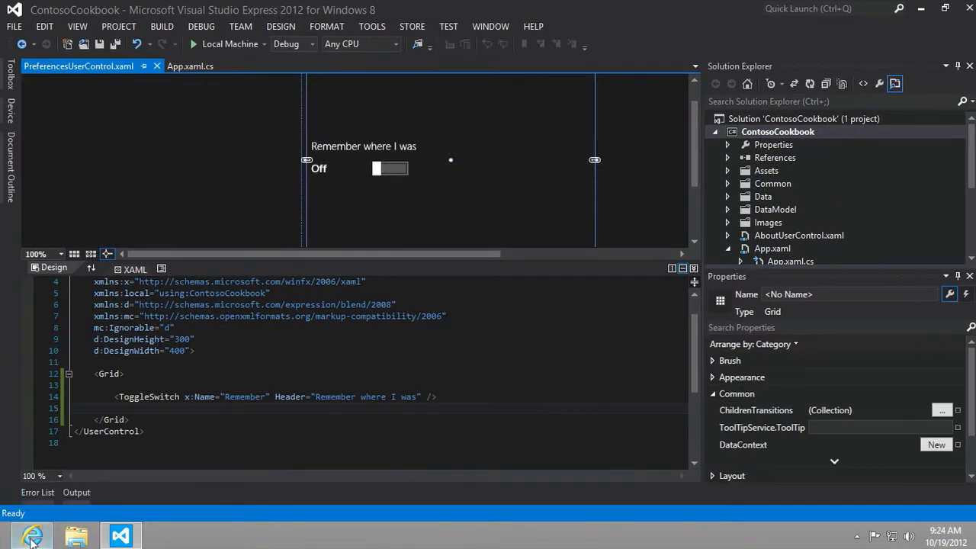
pyautogui.click(32, 536)
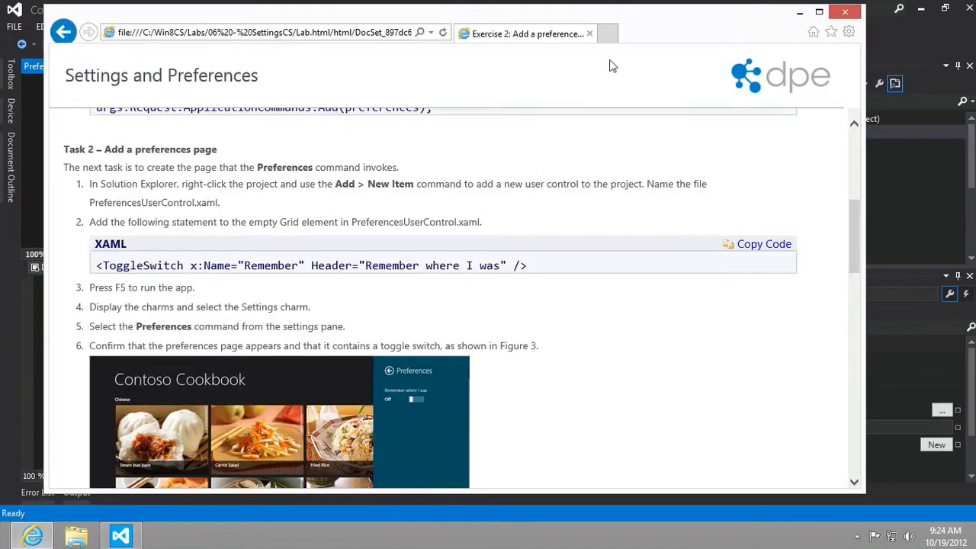
# Load the MSDN Guidelines for app settings page in a new tab and read down to Styling the settings Flyouts
pyautogui.click(607, 33)
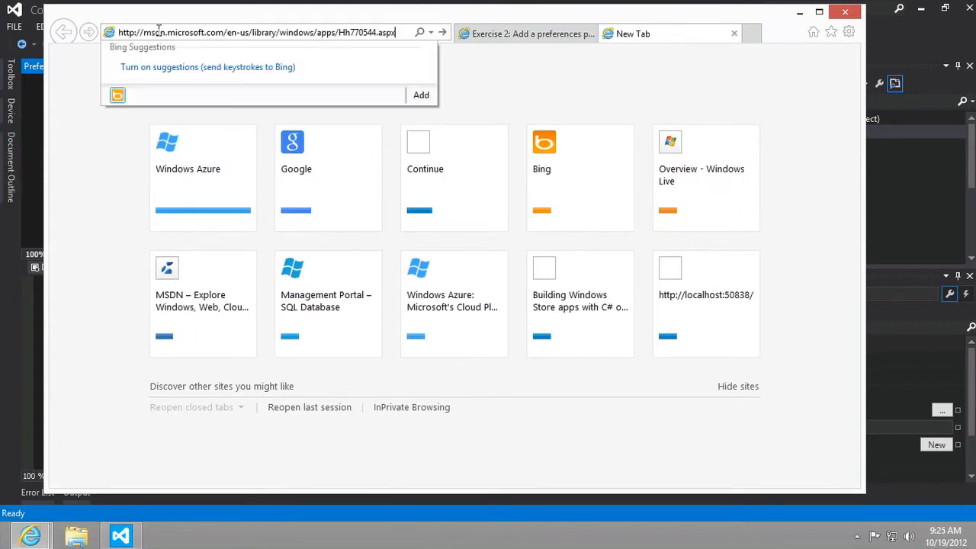
pyautogui.press('Return')
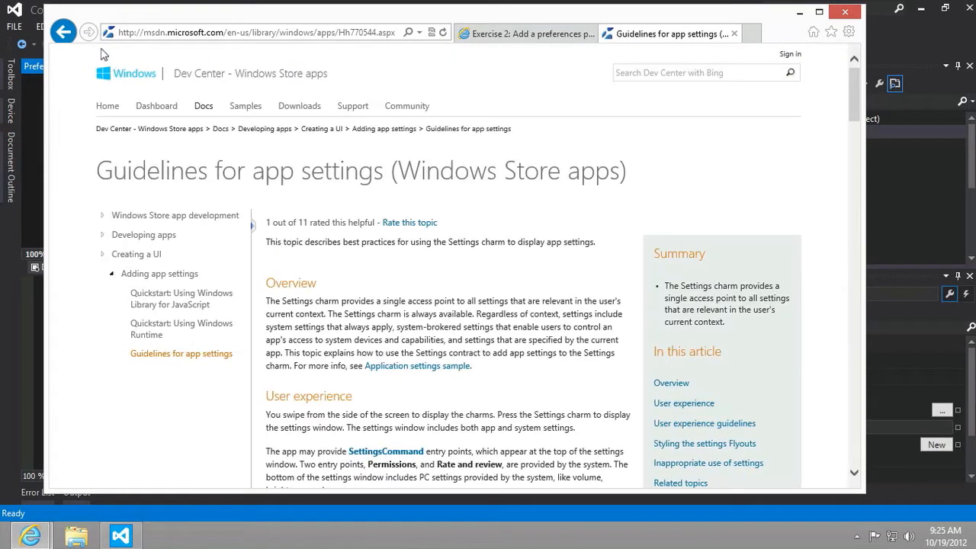
pyautogui.moveTo(471, 207)
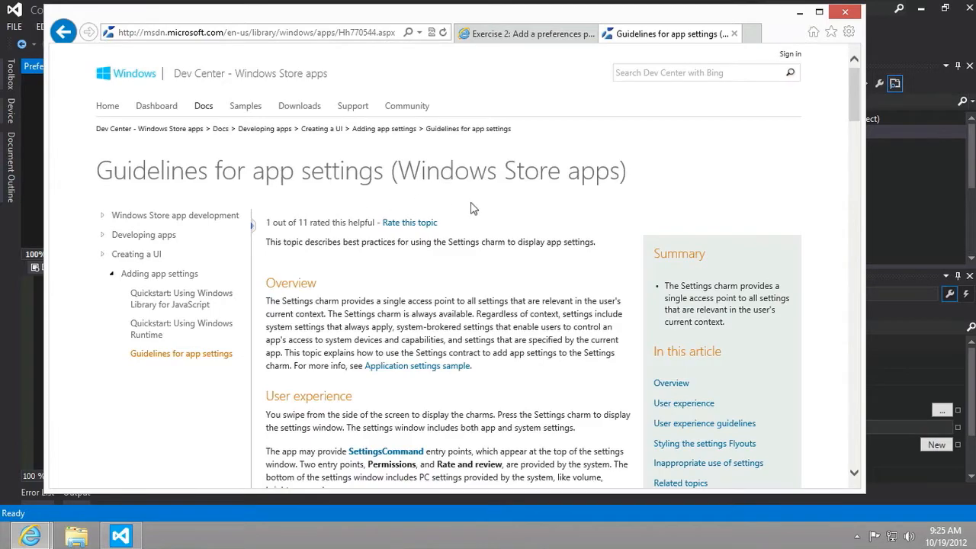
pyautogui.scroll(-3)
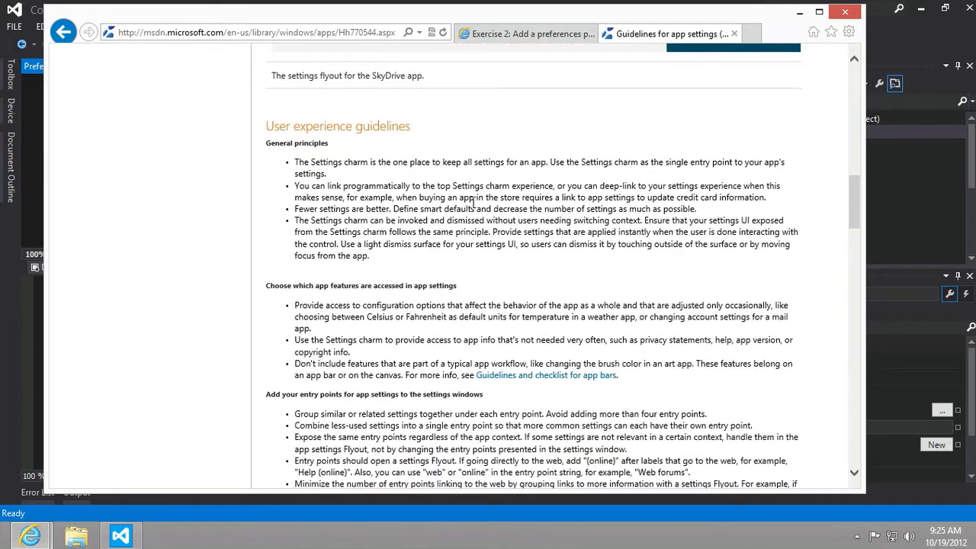
pyautogui.scroll(-3)
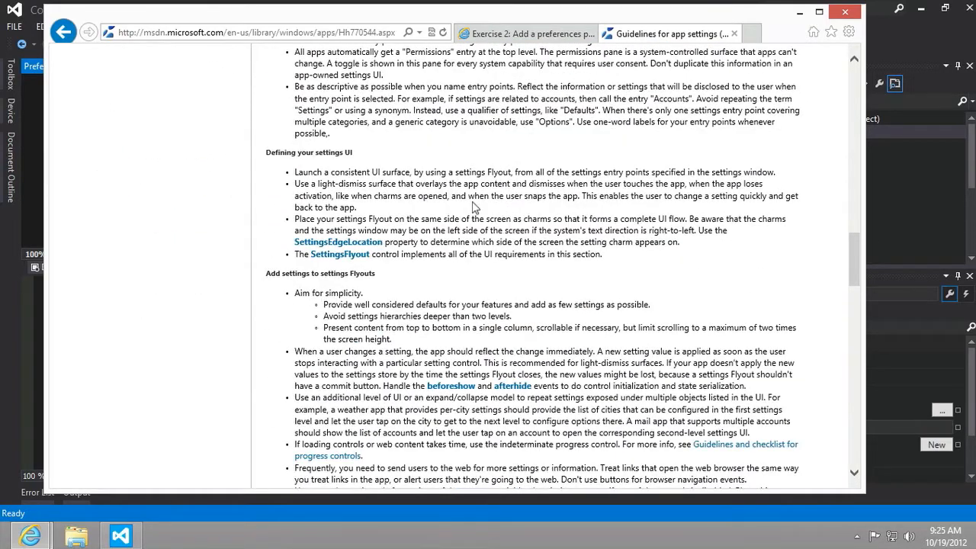
pyautogui.scroll(-3)
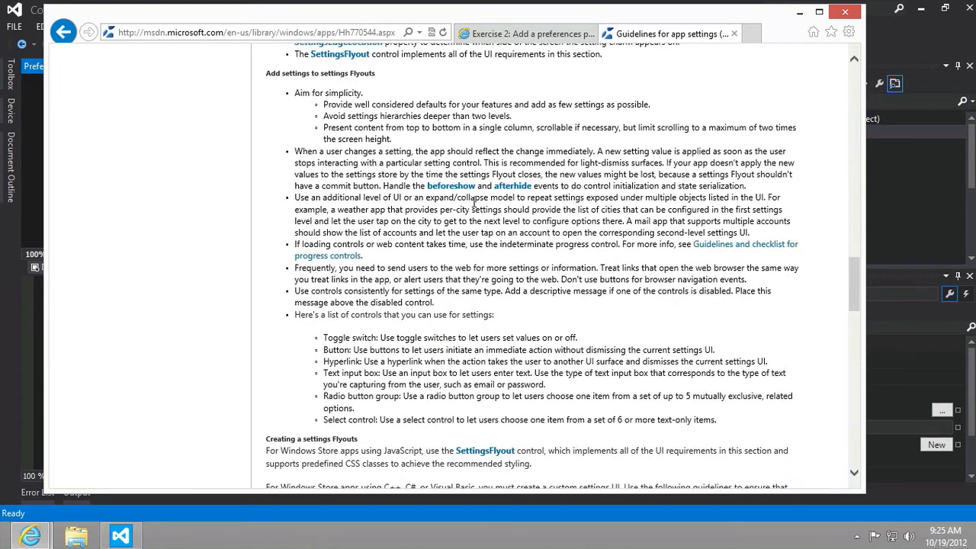
pyautogui.scroll(-3)
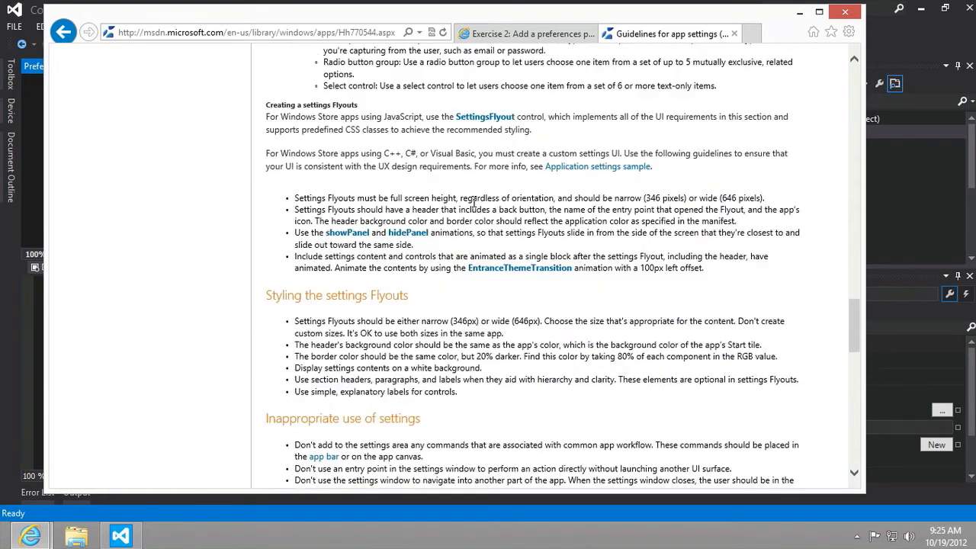
pyautogui.scroll(-3)
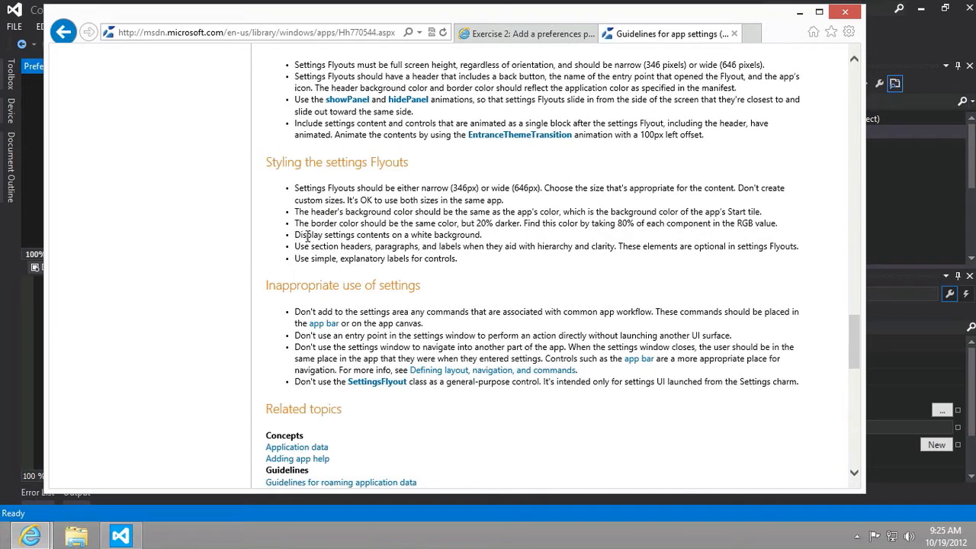
pyautogui.doubleClick(388, 234)
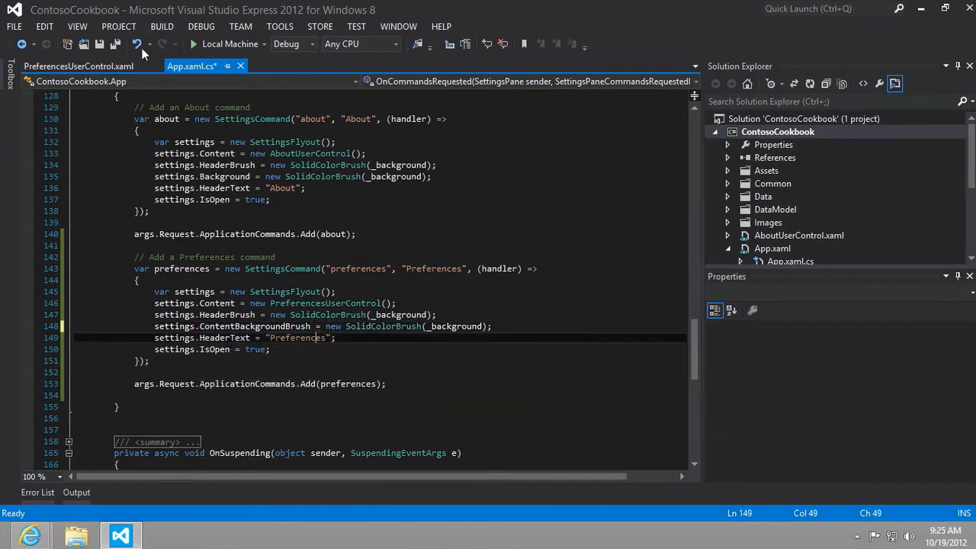
# Save App.xaml.cs and launch Contoso Cookbook on the Local Machine
pyautogui.press('ctrl+s')
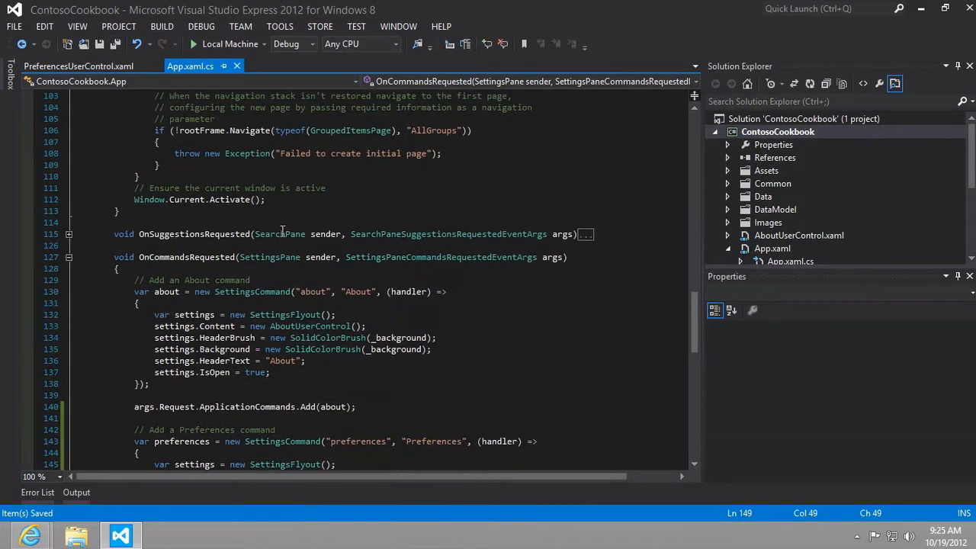
pyautogui.scroll(3)
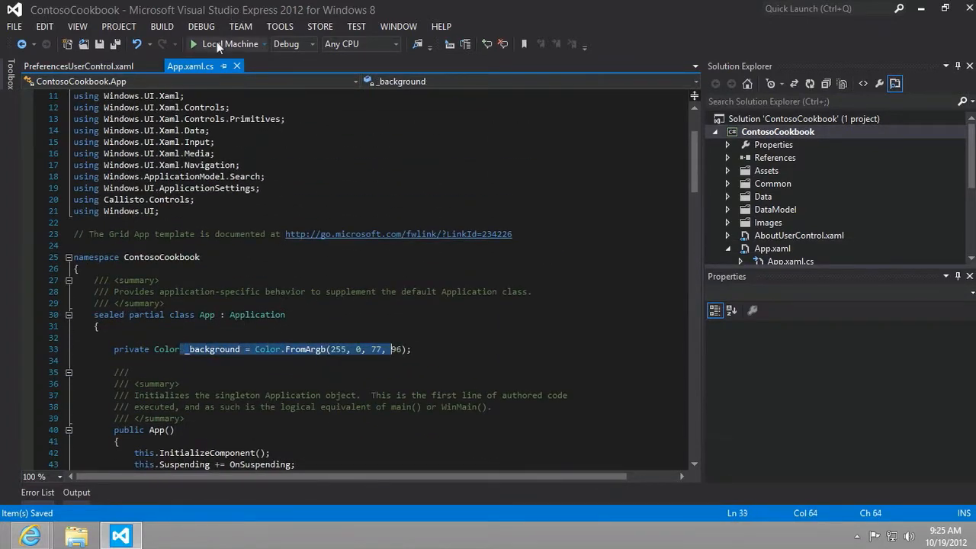
pyautogui.click(193, 42)
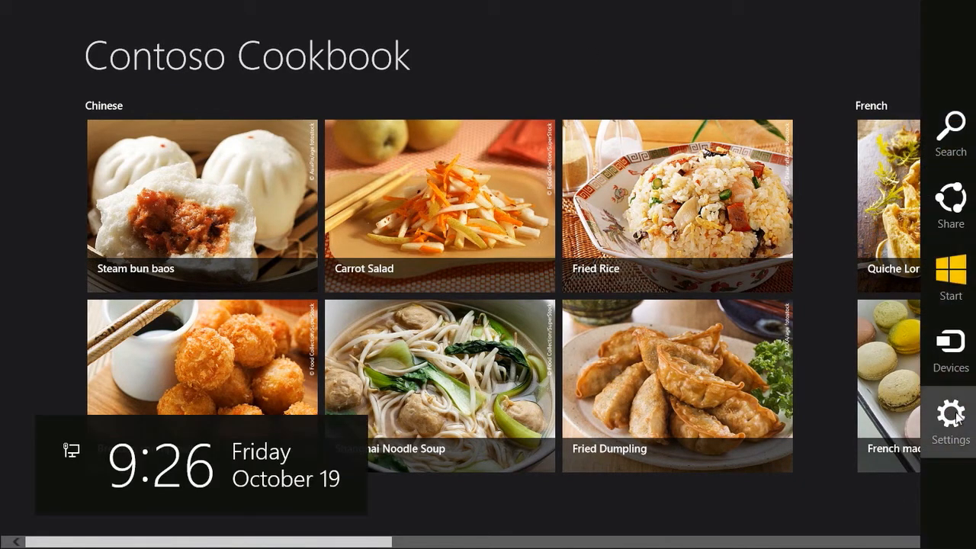
# Switch the Preferences flyout's 'Remember where I was' toggle On, then stop the app session
pyautogui.click(950, 415)
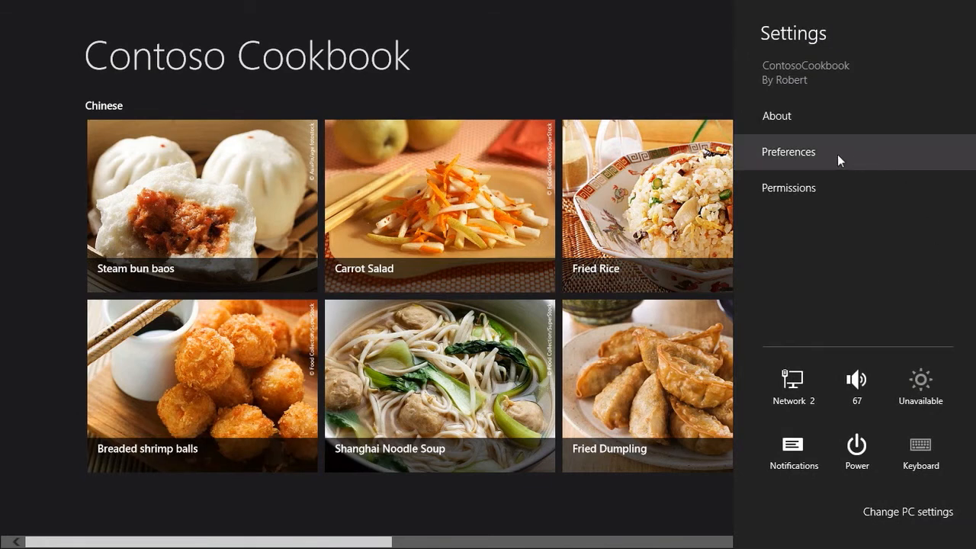
pyautogui.click(788, 151)
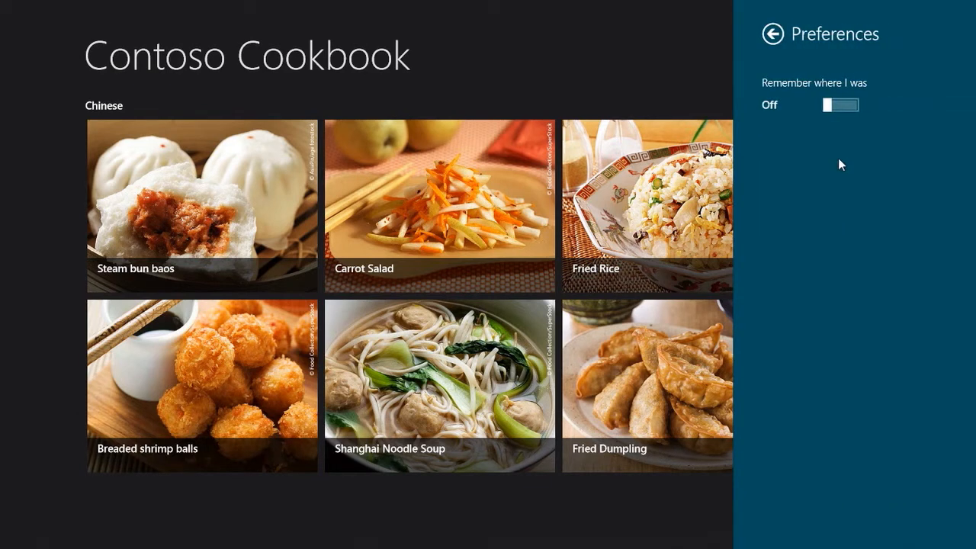
pyautogui.moveTo(842, 98)
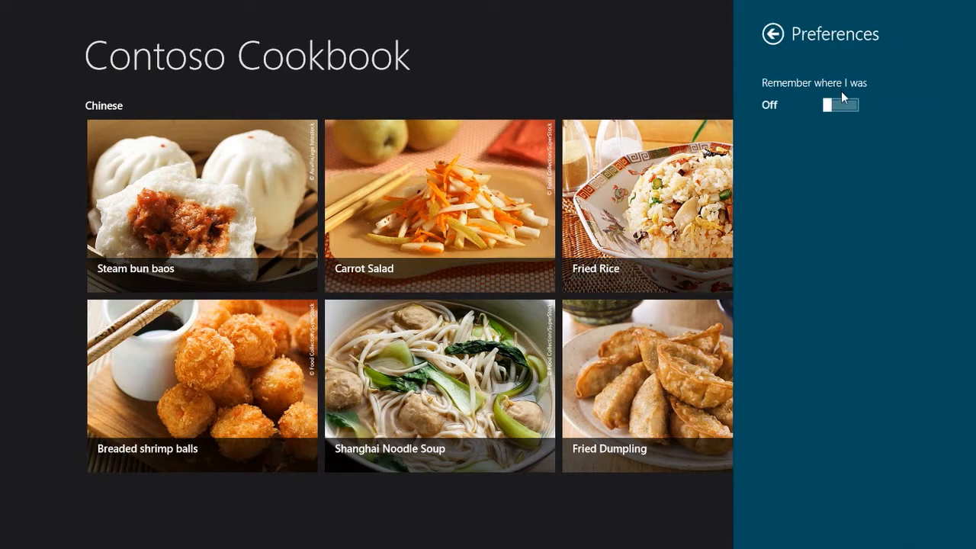
pyautogui.click(839, 104)
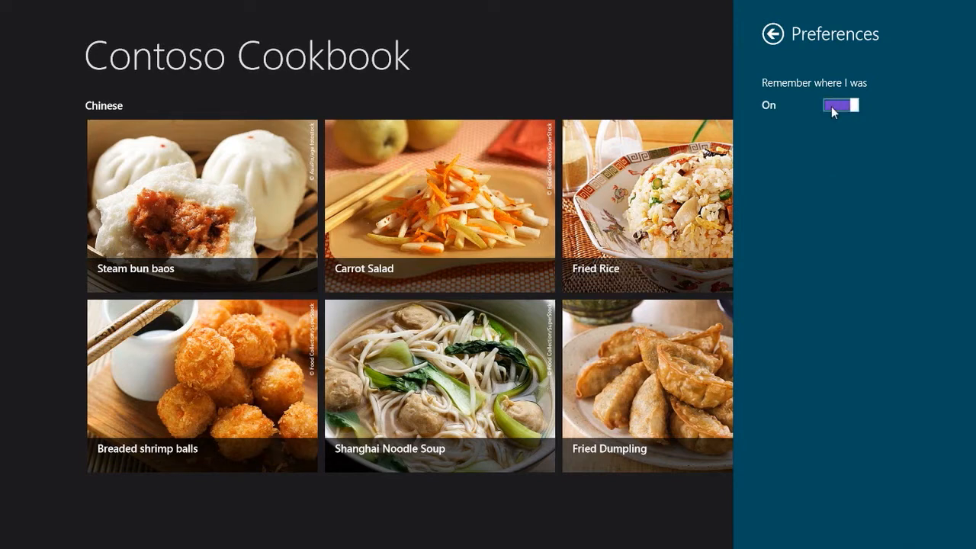
pyautogui.click(838, 103)
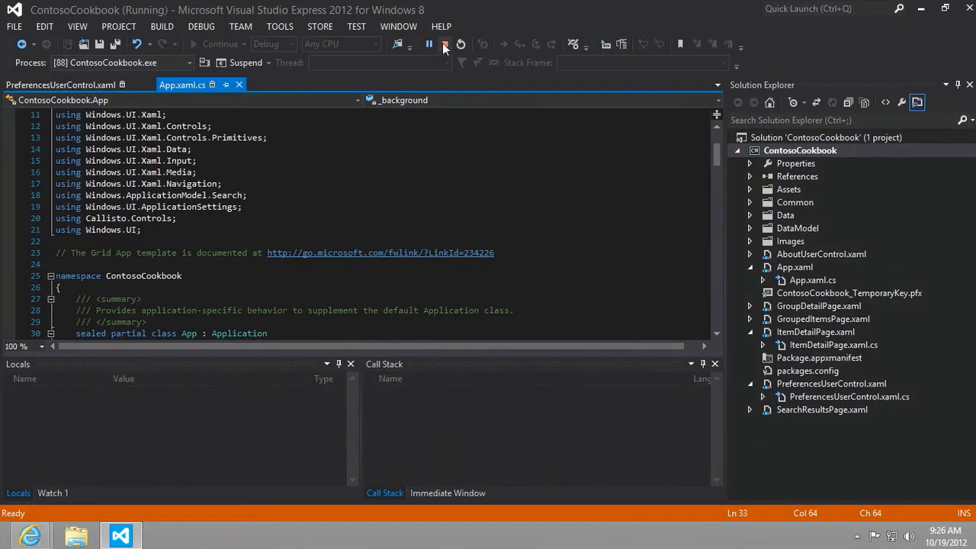
pyautogui.click(446, 43)
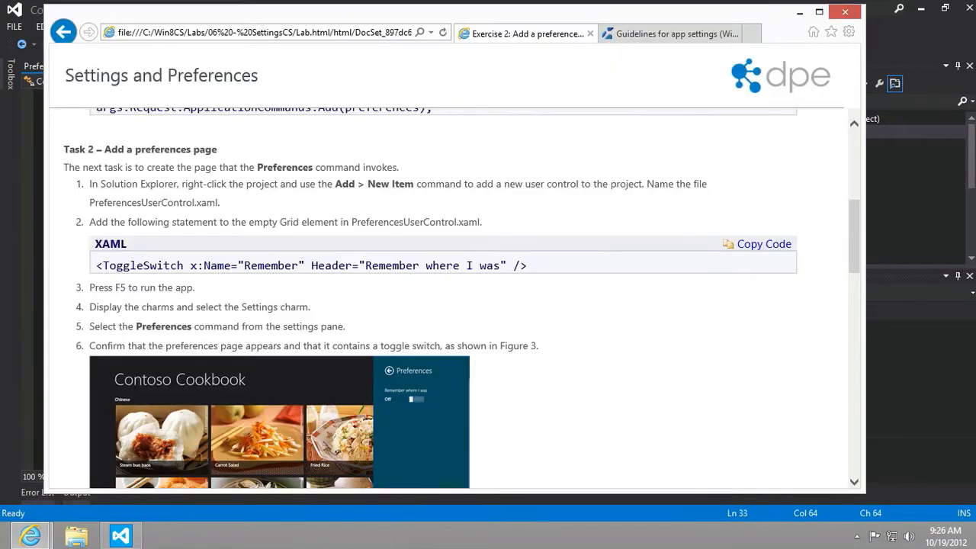
# Scroll to Task 3 'Make the preference sticky' and select the Toggled attribute and Remember.IsOn in the OnToggled sample
pyautogui.scroll(-3)
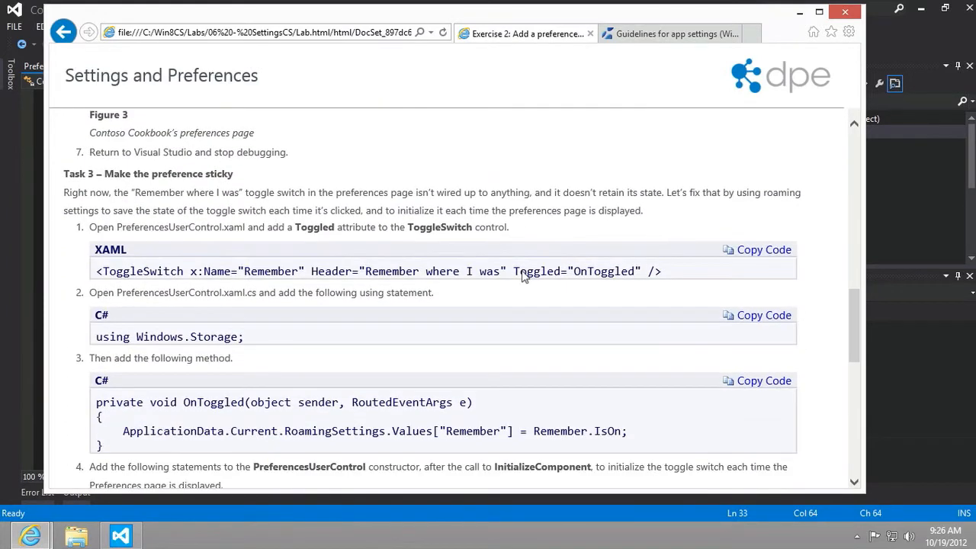
pyautogui.moveTo(525, 276)
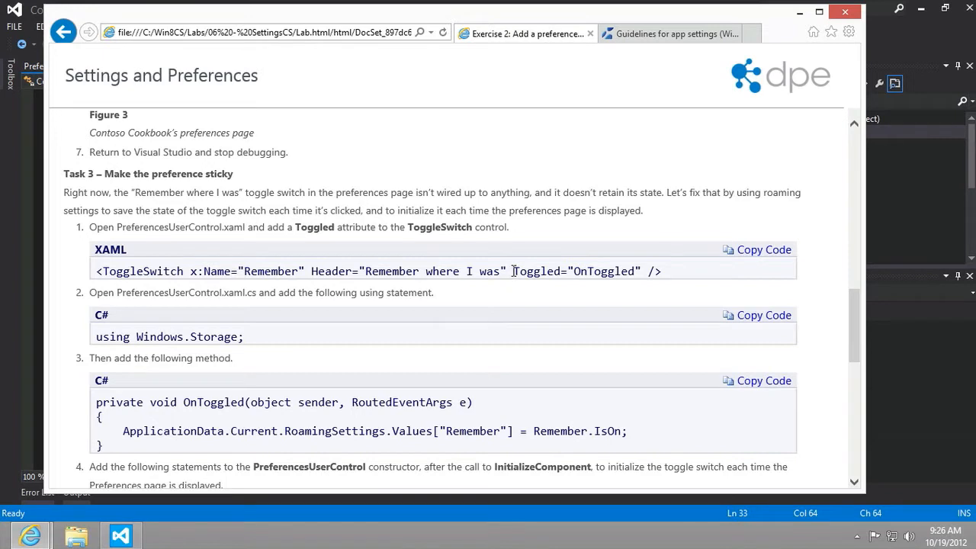
pyautogui.doubleClick(537, 272)
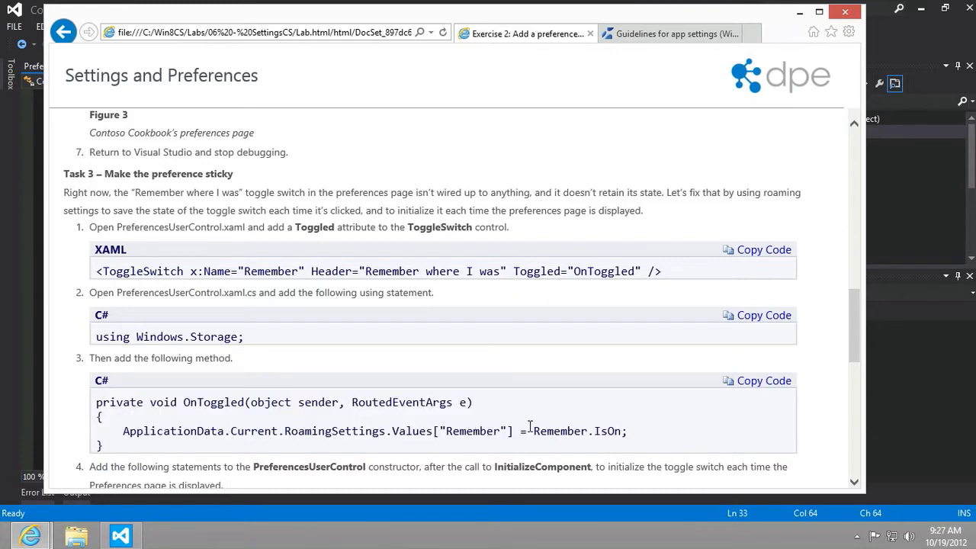
pyautogui.doubleClick(560, 429)
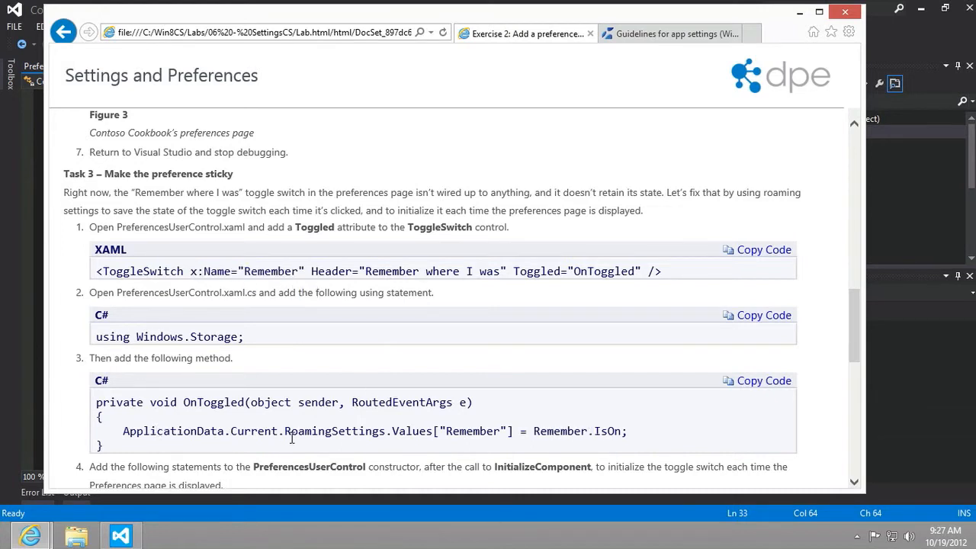
pyautogui.moveTo(415, 435)
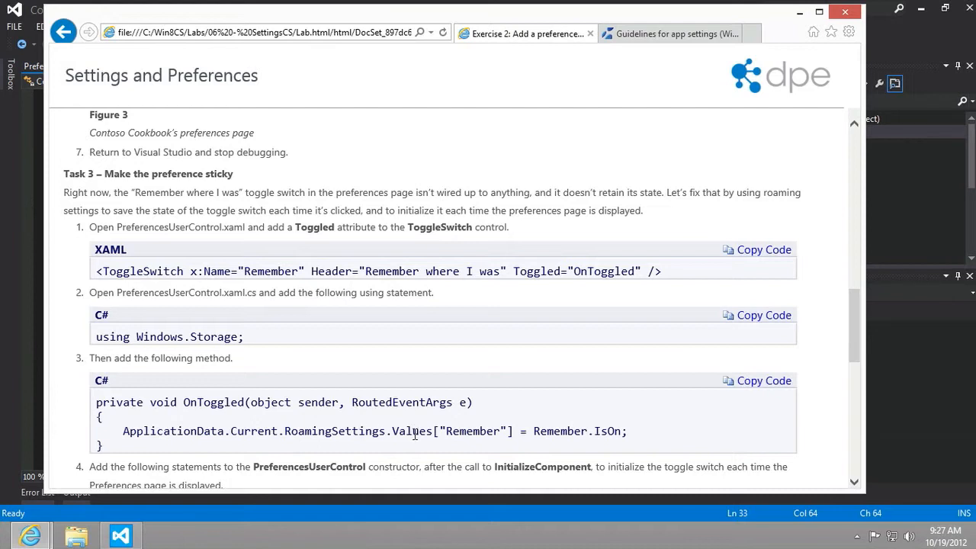
pyautogui.doubleClick(451, 430)
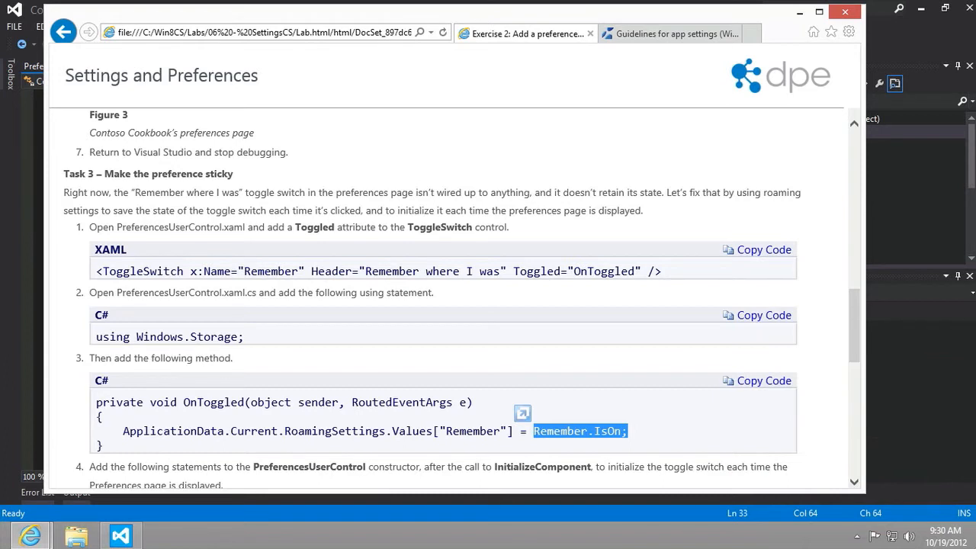
pyautogui.moveTo(231, 315)
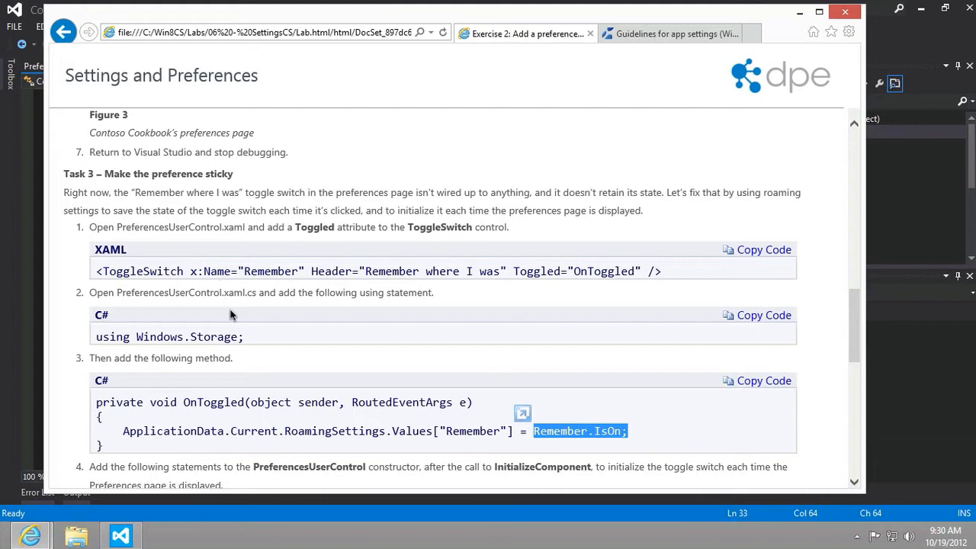
pyautogui.moveTo(235, 326)
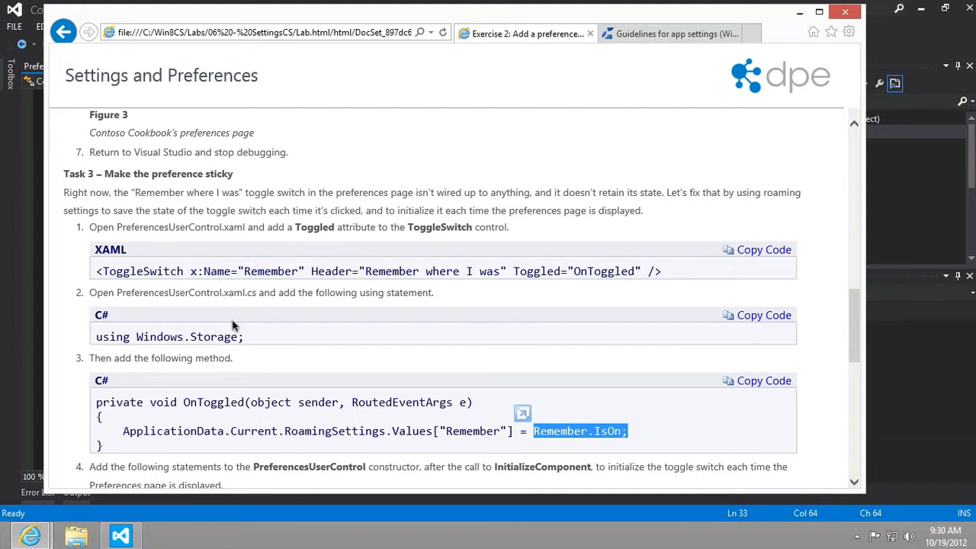
pyautogui.moveTo(715, 131)
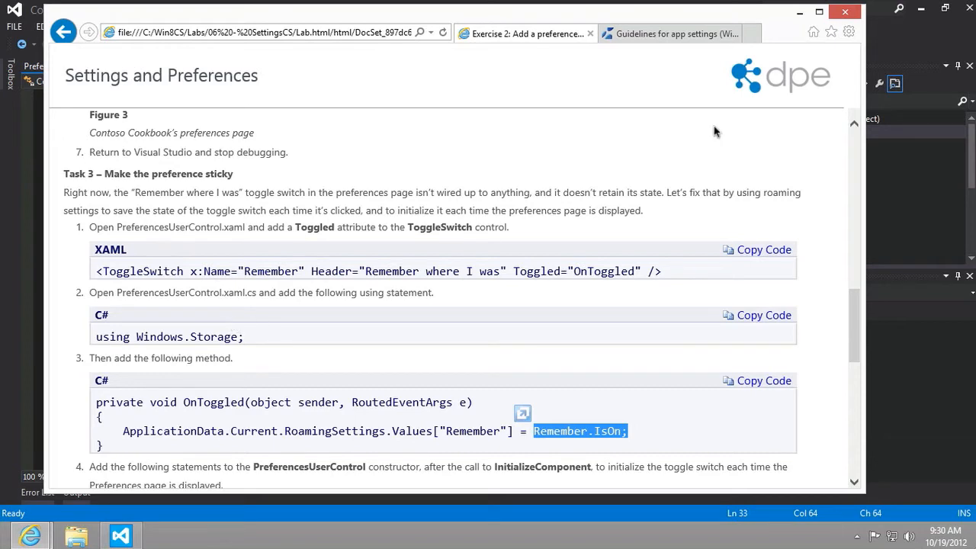
# Below the Preferences command type var myValue = Windows.Storage.ApplicationData.Current.RoamingStorageQuota
pyautogui.click(120, 534)
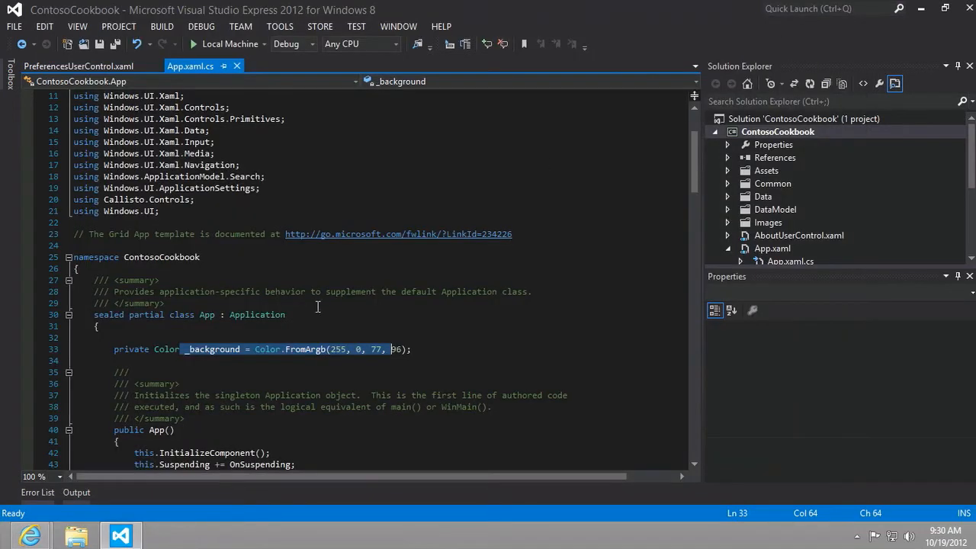
pyautogui.click(326, 301)
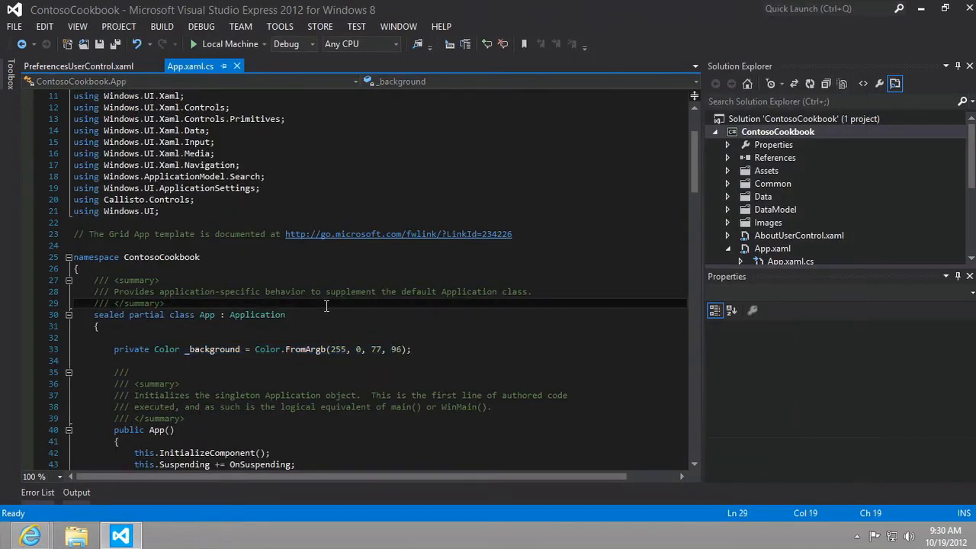
pyautogui.scroll(-3)
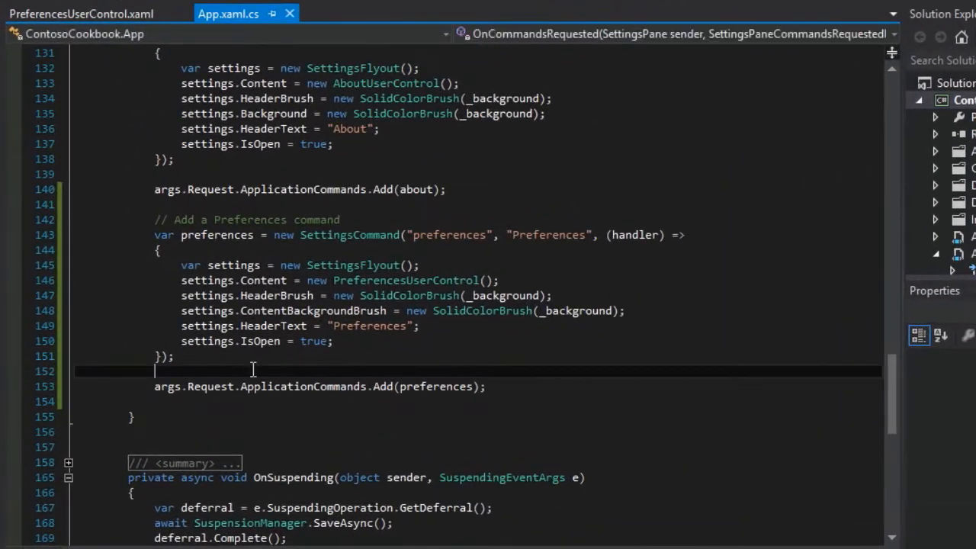
pyautogui.write('Wi')
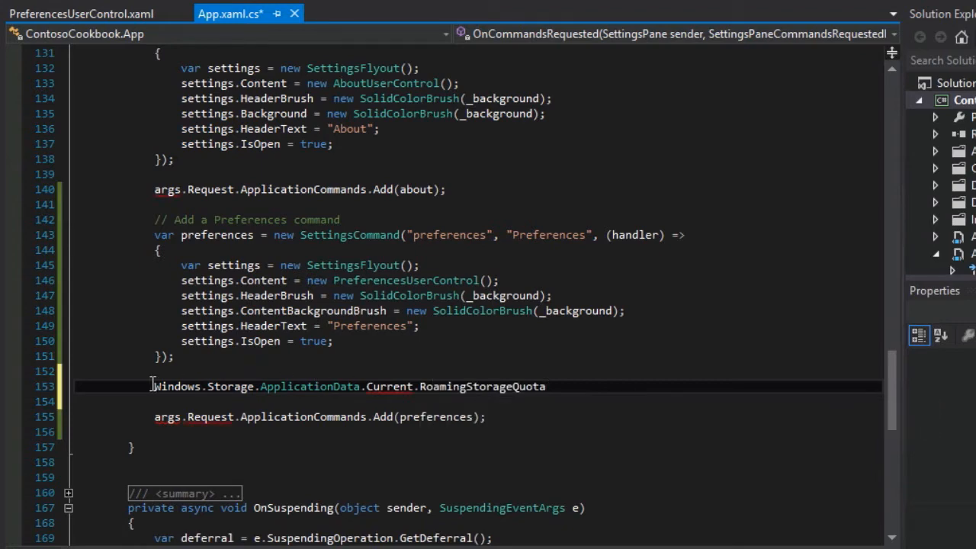
pyautogui.write('var')
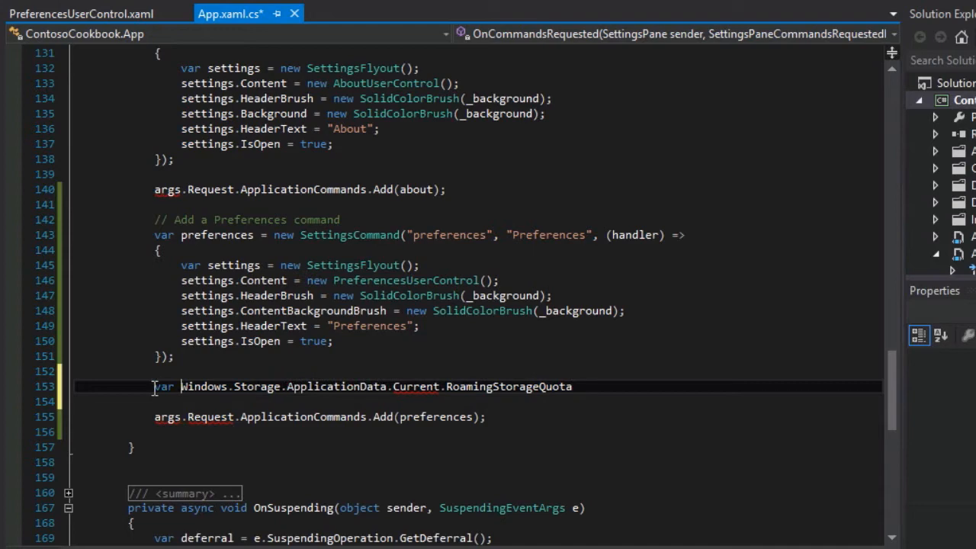
pyautogui.write('myValue =')
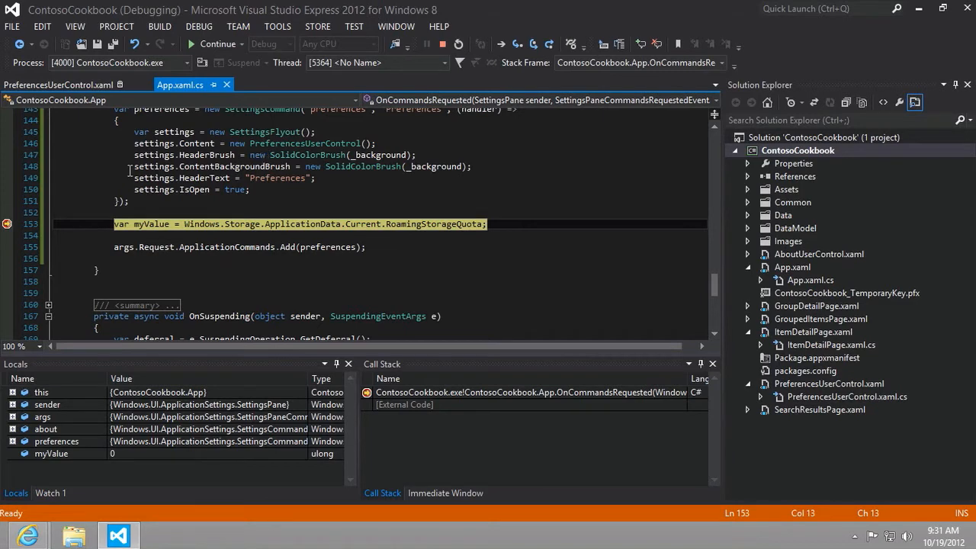
# Step over the RoamingStorageQuota line so myValue evaluates to 100
pyautogui.scroll(3)
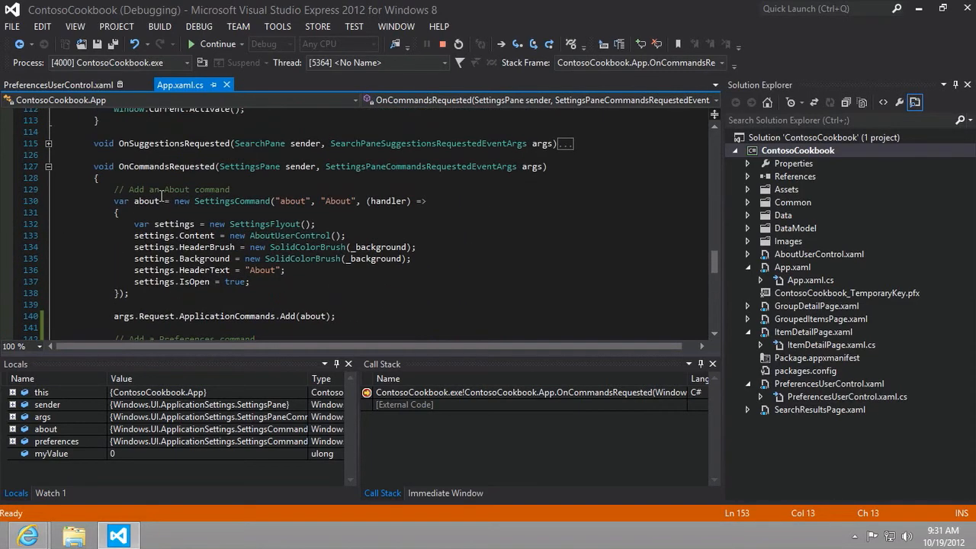
pyautogui.scroll(-3)
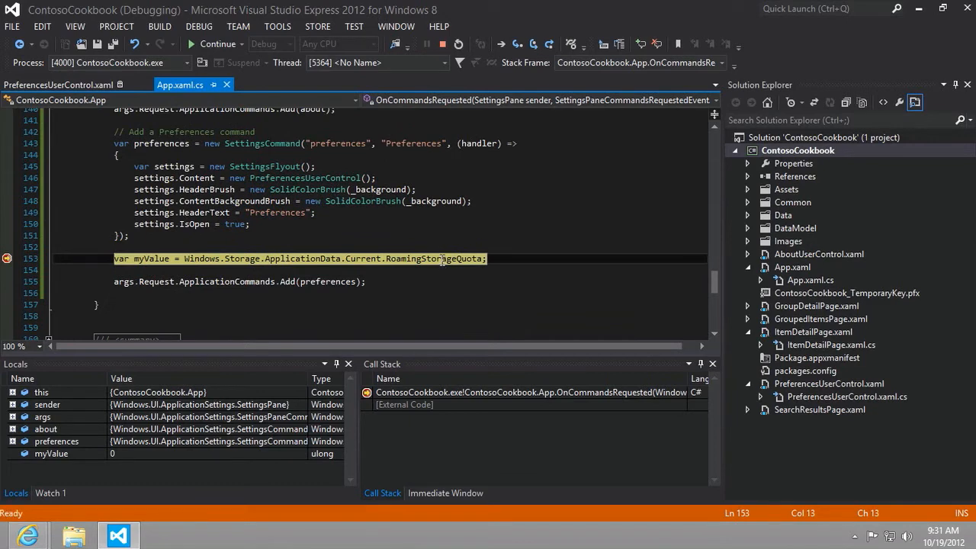
pyautogui.doubleClick(433, 259)
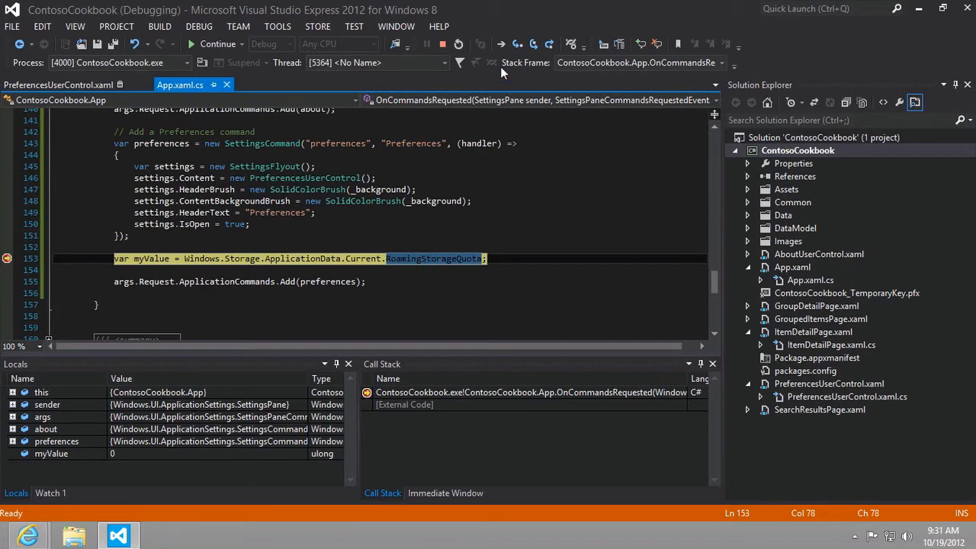
pyautogui.moveTo(533, 42)
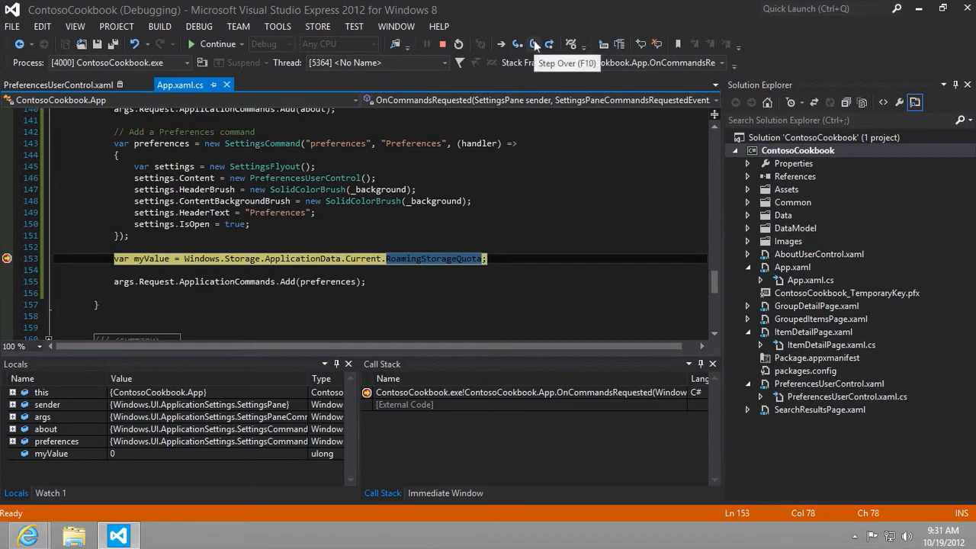
pyautogui.click(533, 43)
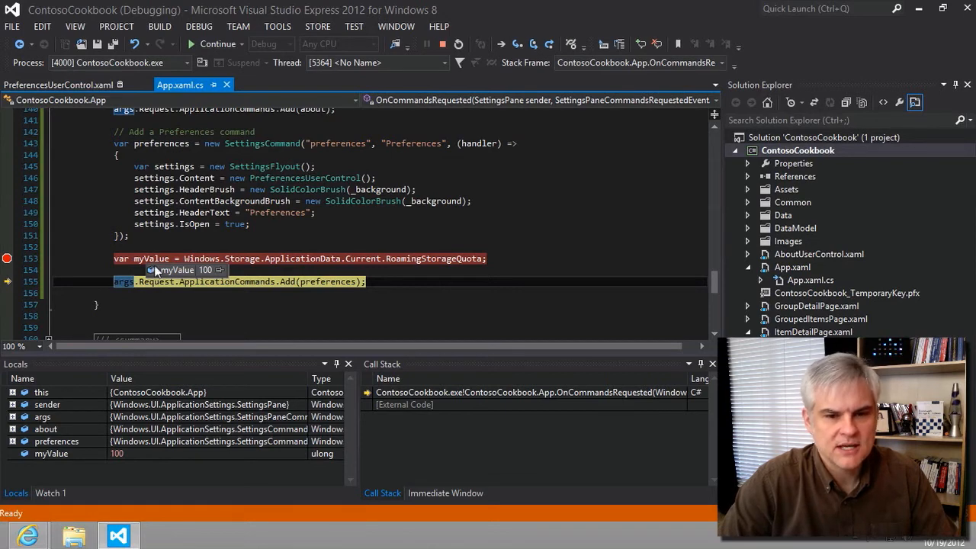
pyautogui.moveTo(427, 258)
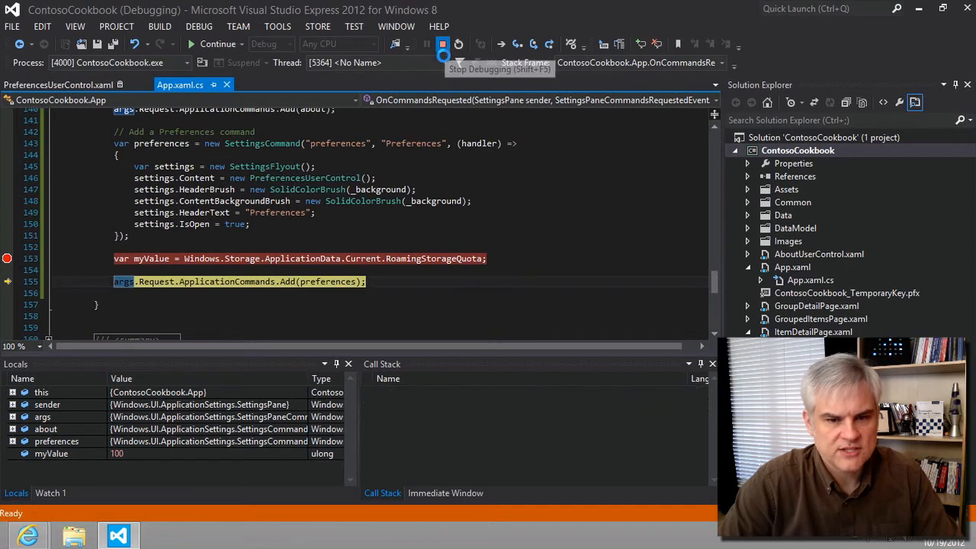
# Stop debugging and return to the Task 3 lab instructions in Internet Explorer
pyautogui.click(442, 42)
pyautogui.write('//')
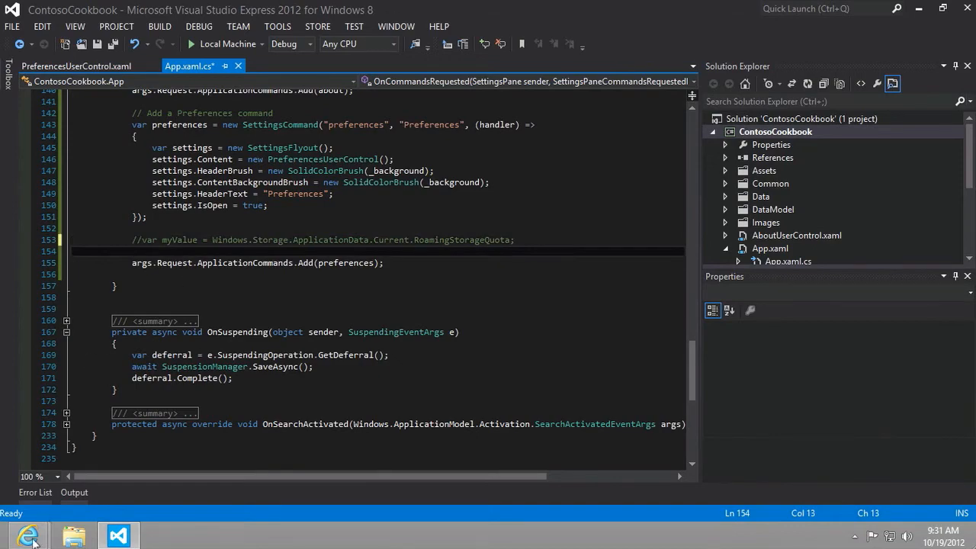
pyautogui.click(27, 533)
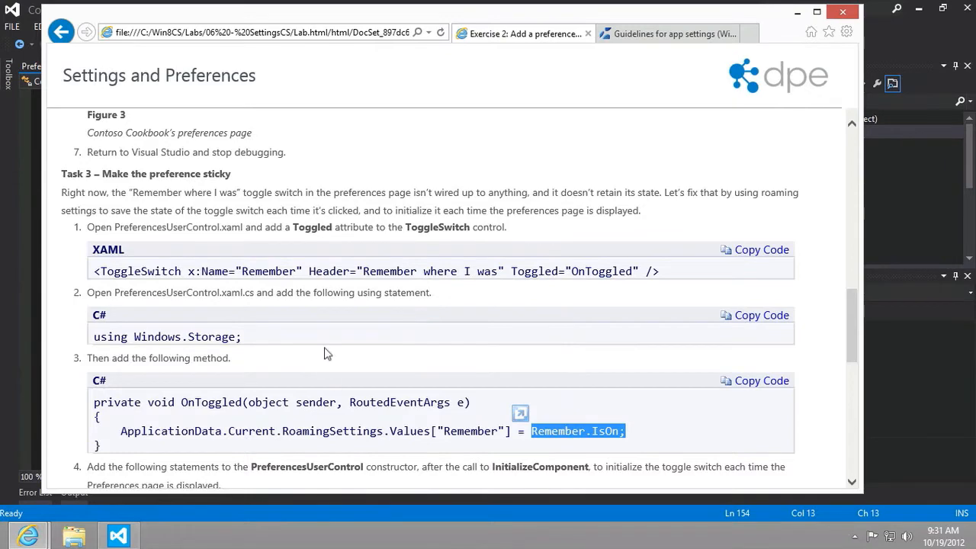
pyautogui.moveTo(183, 271)
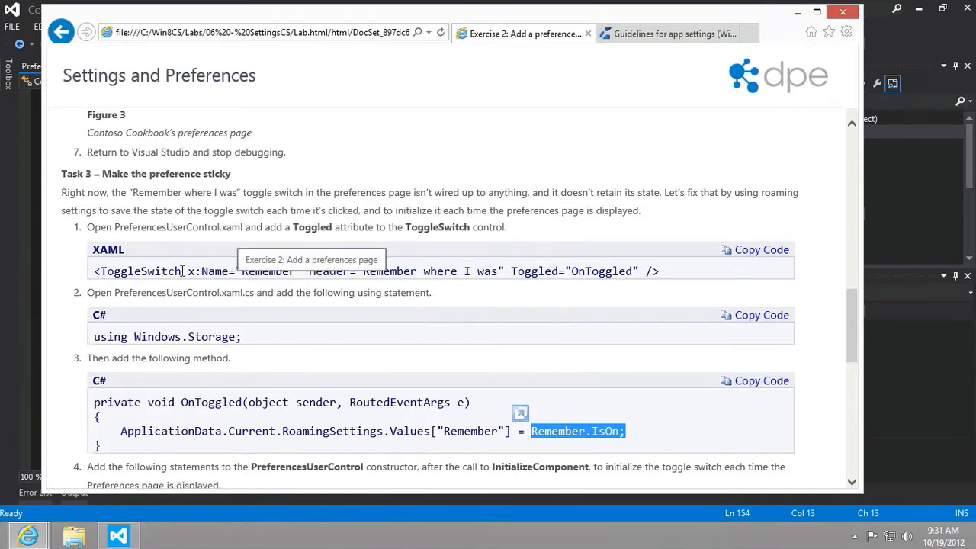
pyautogui.moveTo(847, 94)
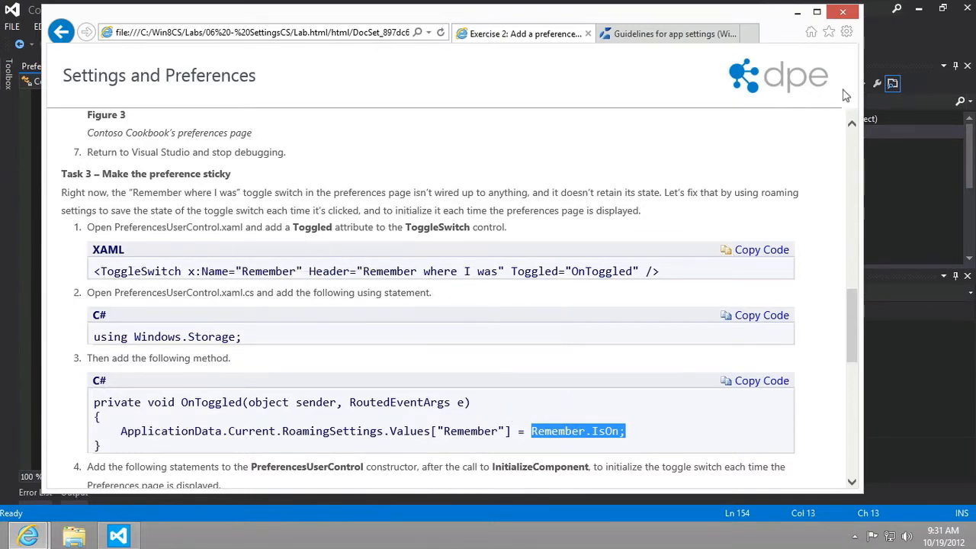
# Switch back to PreferencesUserControl.xaml in Visual Studio after reading Task 3 step 1
pyautogui.click(118, 535)
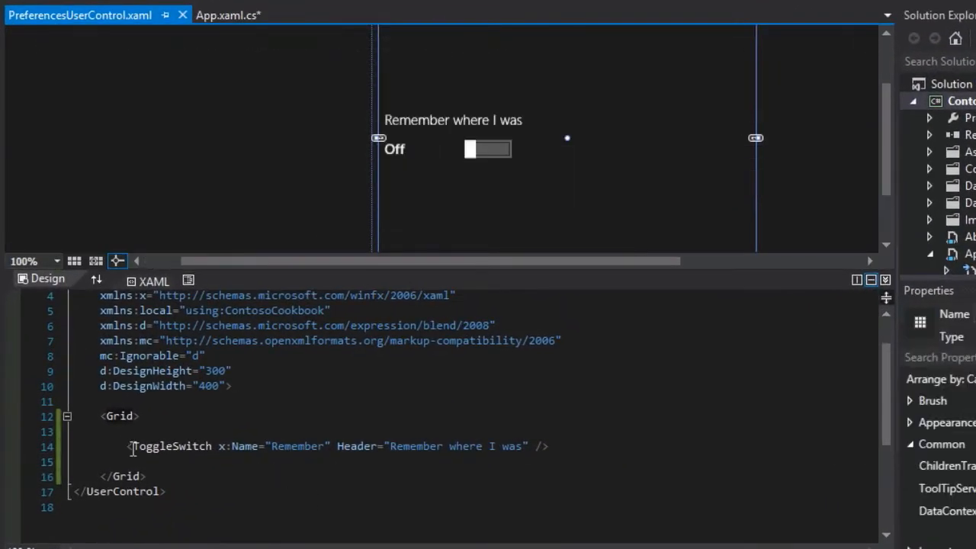
# Replace the ToggleSwitch line with the lab XAML adding Toggled="OnToggled"
pyautogui.tripleClick(335, 446)
pyautogui.write('Toggled="OnToggled" ')
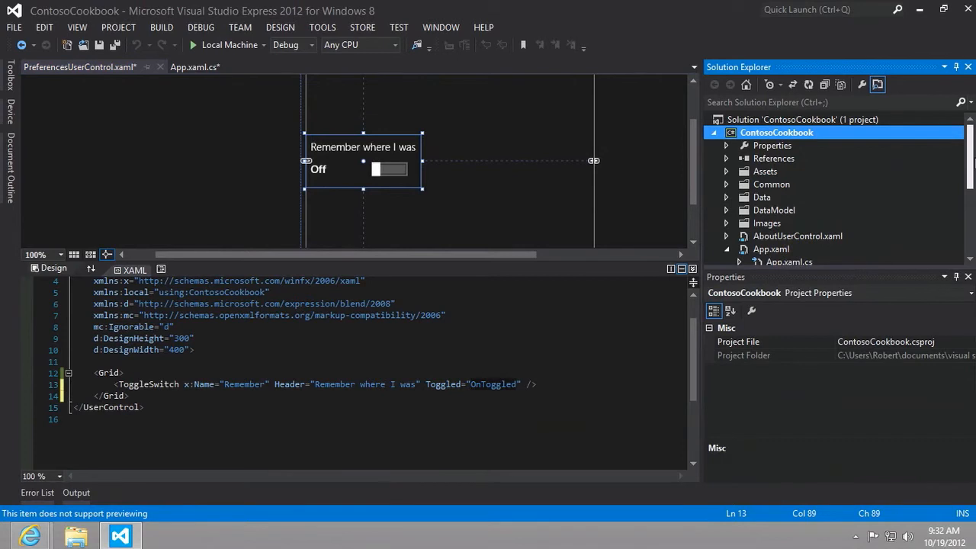
pyautogui.scroll(-3)
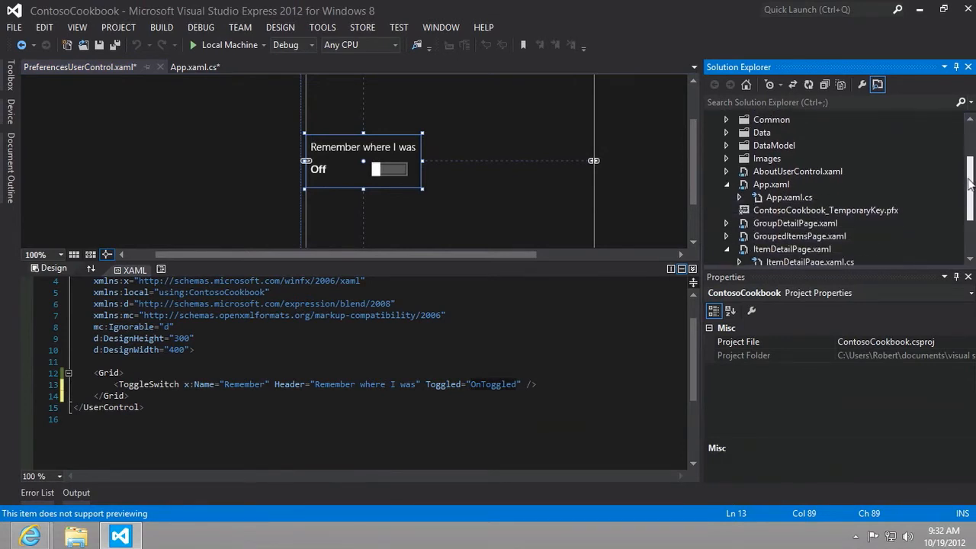
pyautogui.scroll(-3)
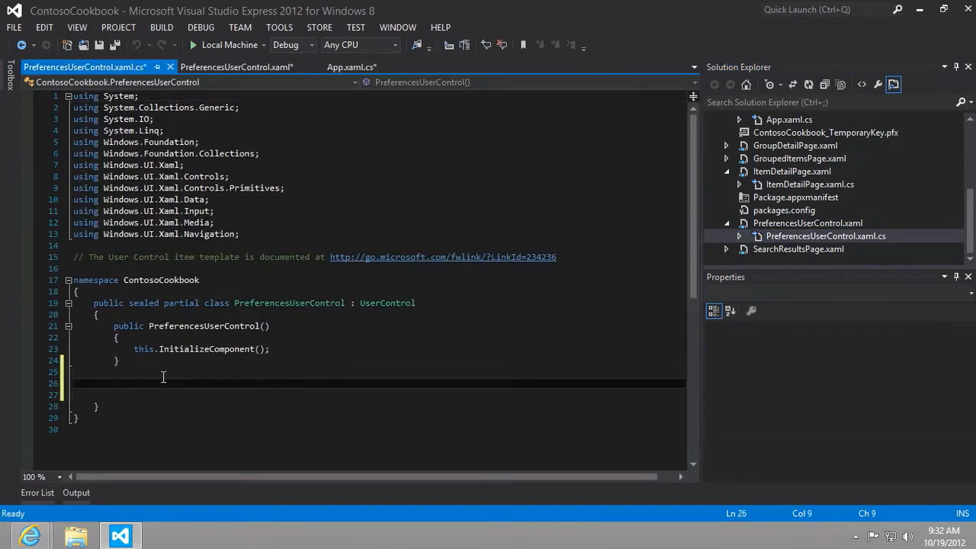
pyautogui.moveTo(30, 535)
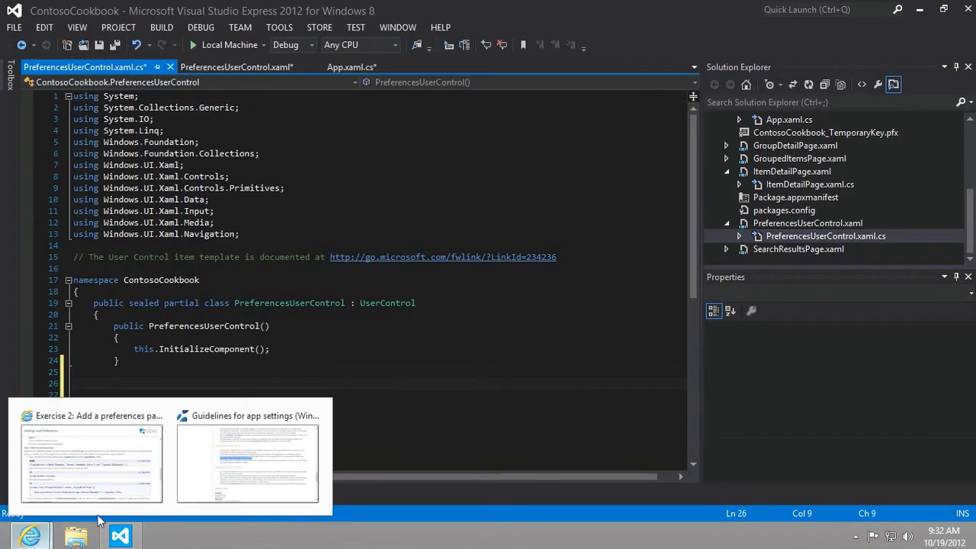
# Add 'using Windows.Storage;' via the smart tag so ApplicationData resolves in OnToggled
pyautogui.click(92, 460)
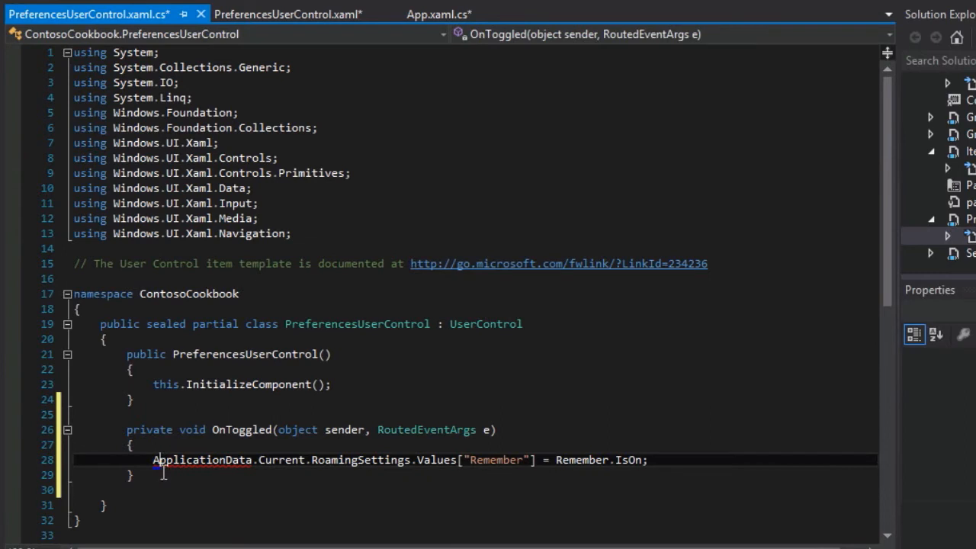
pyautogui.moveTo(162, 475)
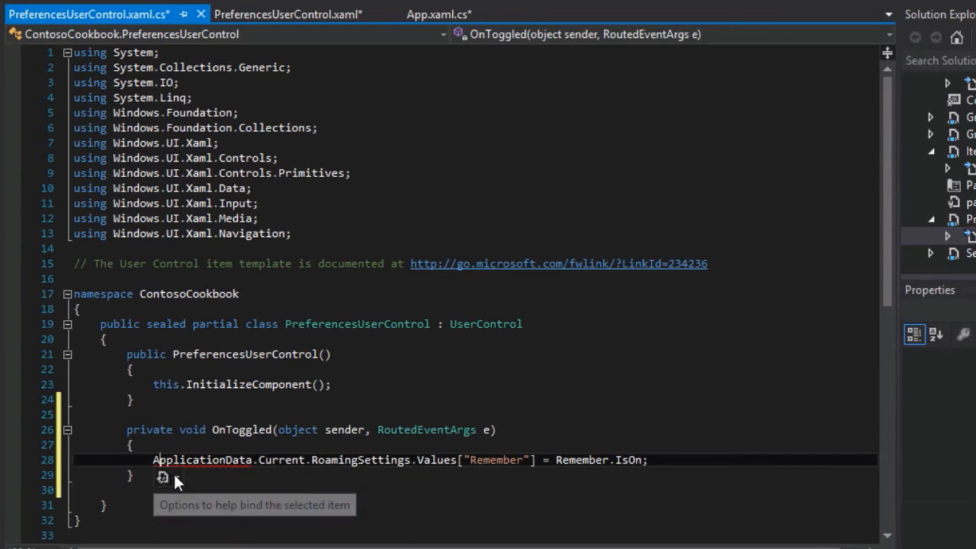
pyautogui.click(175, 476)
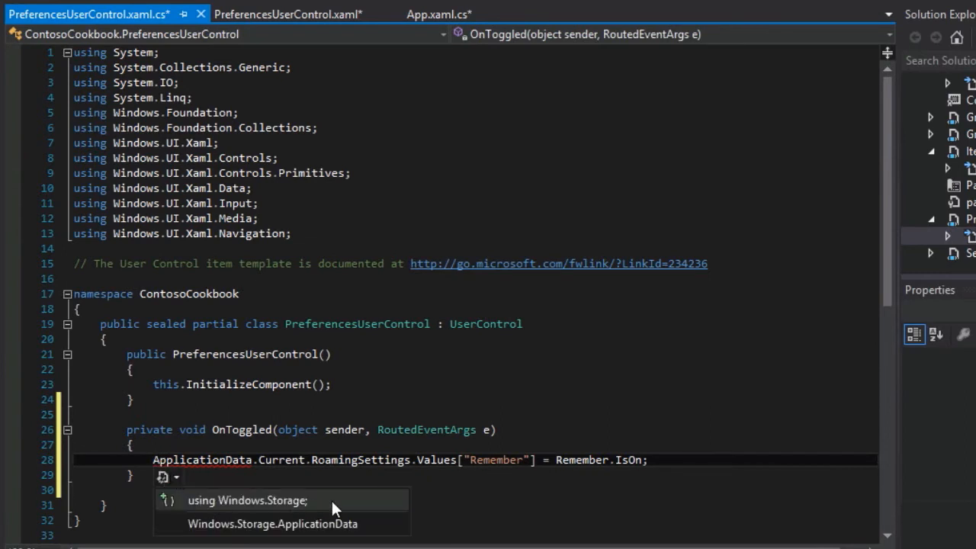
pyautogui.click(247, 500)
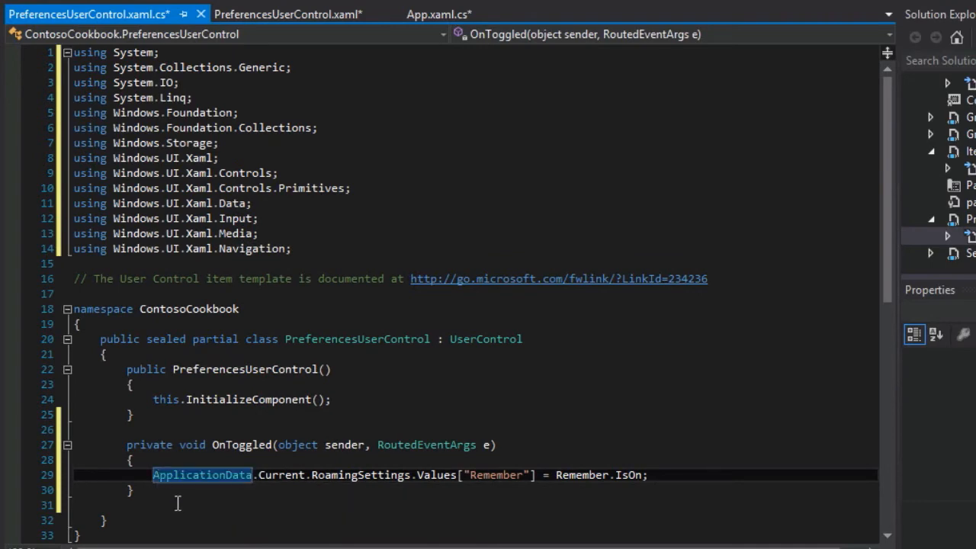
pyautogui.scroll(-3)
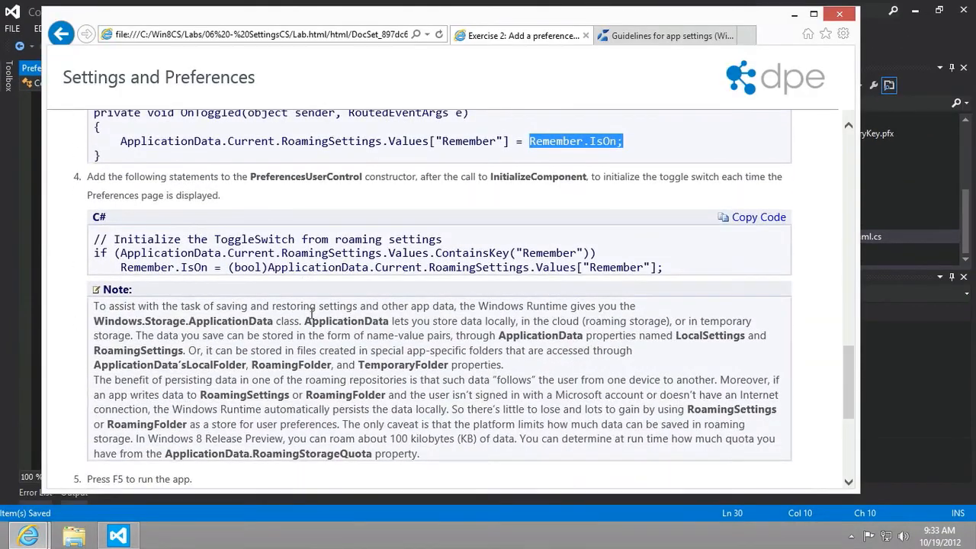
pyautogui.moveTo(249, 177)
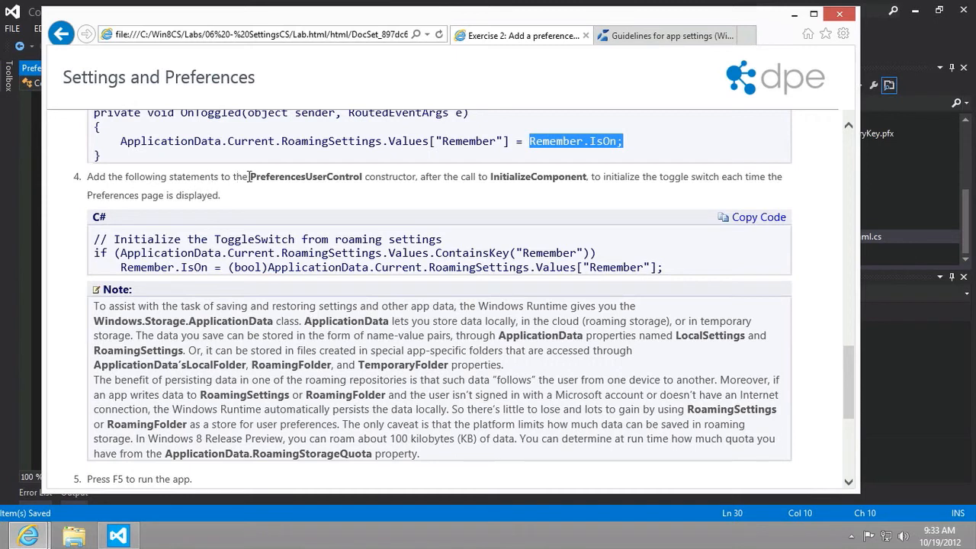
pyautogui.moveTo(358, 177)
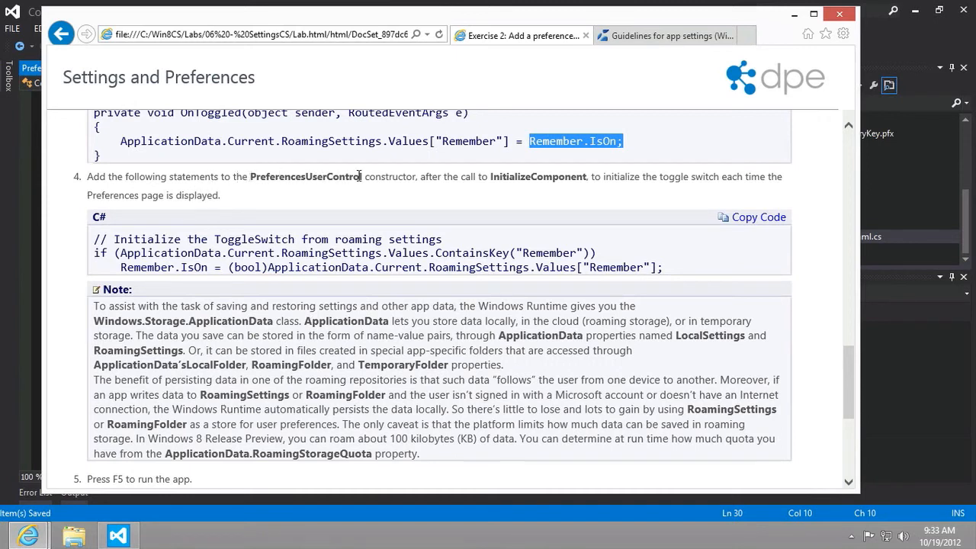
pyautogui.moveTo(522, 176)
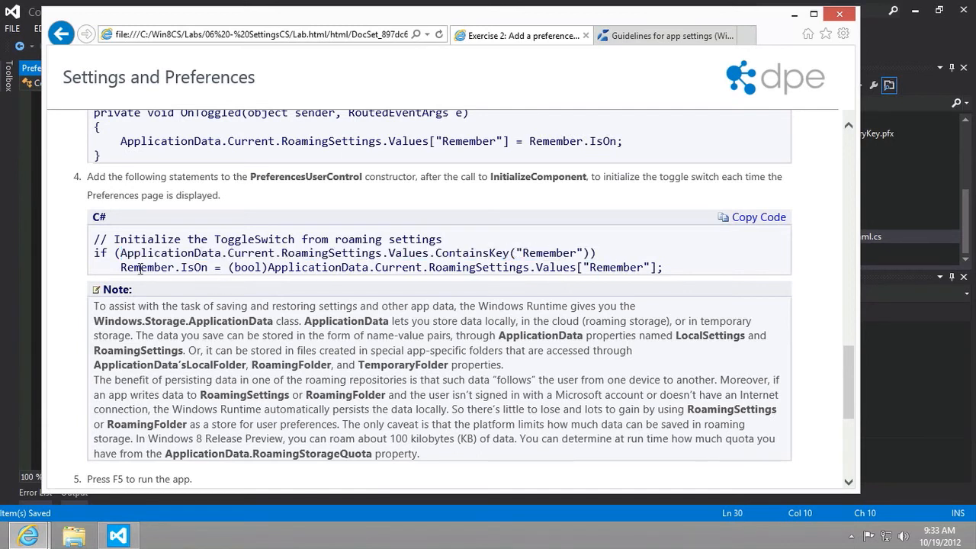
# Copy the lab's roaming-settings toggle initialization code into the constructor after InitializeComponent
pyautogui.doubleClick(146, 267)
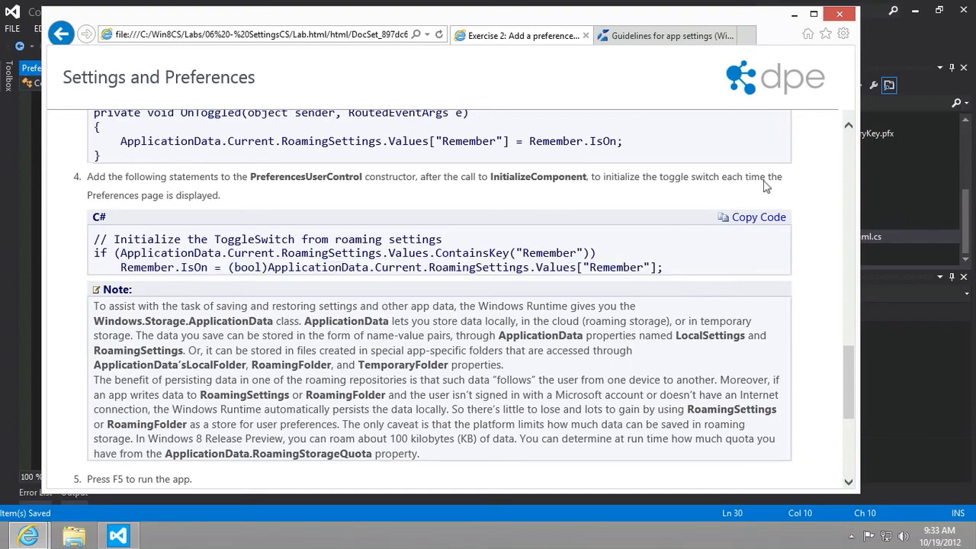
pyautogui.click(117, 533)
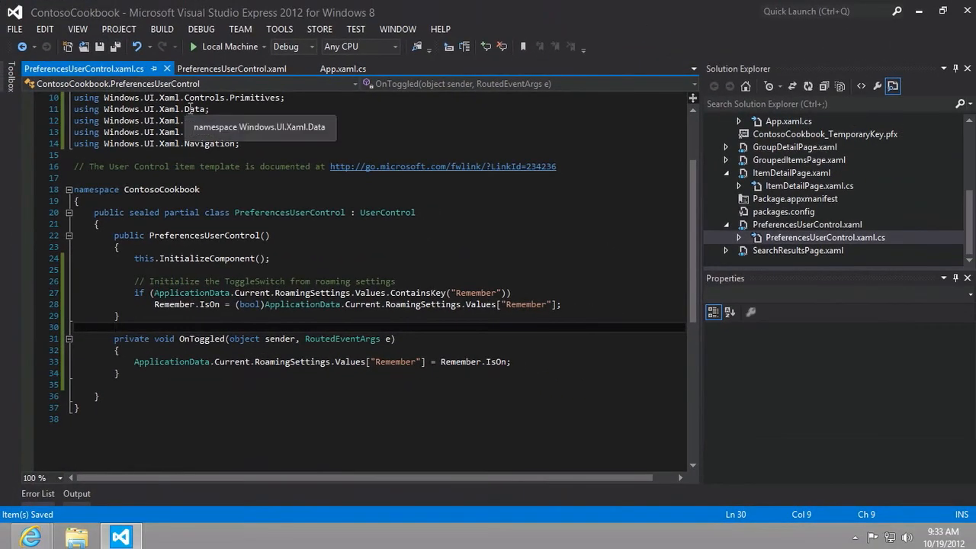
pyautogui.moveTo(30, 537)
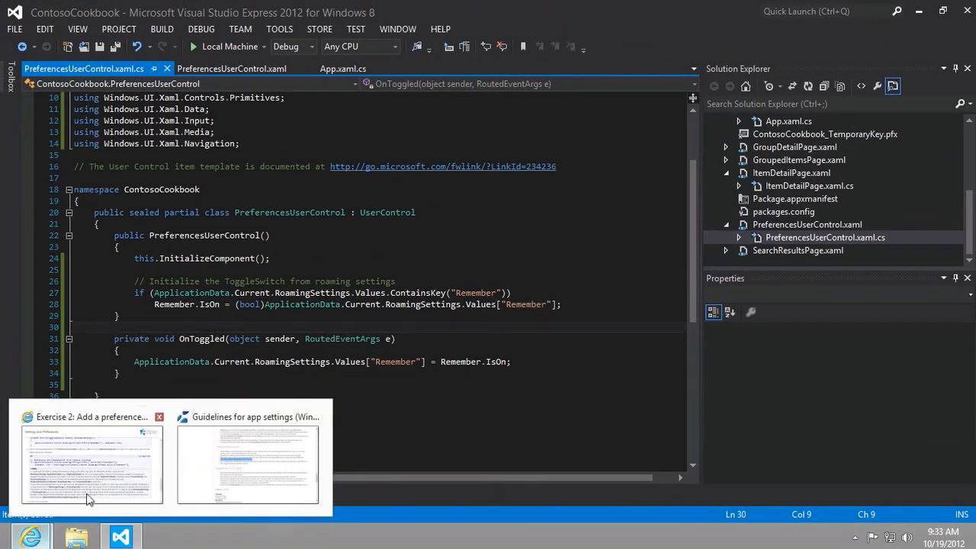
# Read the lab's testing steps 5–13, then return to the PreferencesUserControl code
pyautogui.click(90, 463)
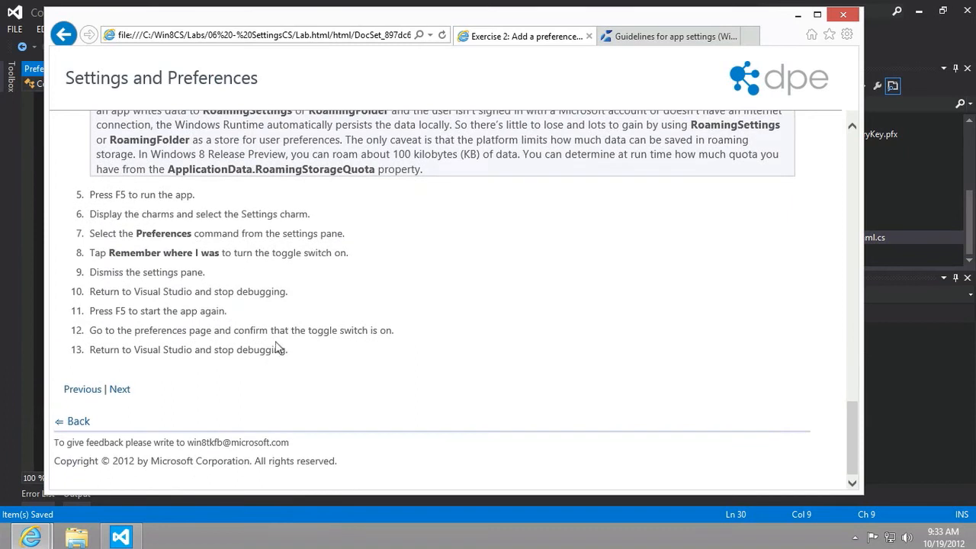
pyautogui.moveTo(480, 347)
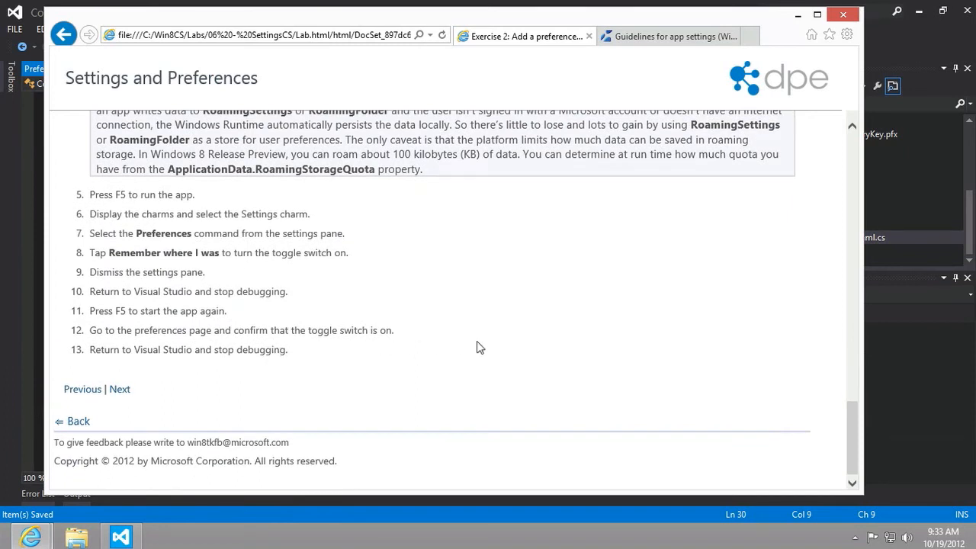
pyautogui.moveTo(217, 289)
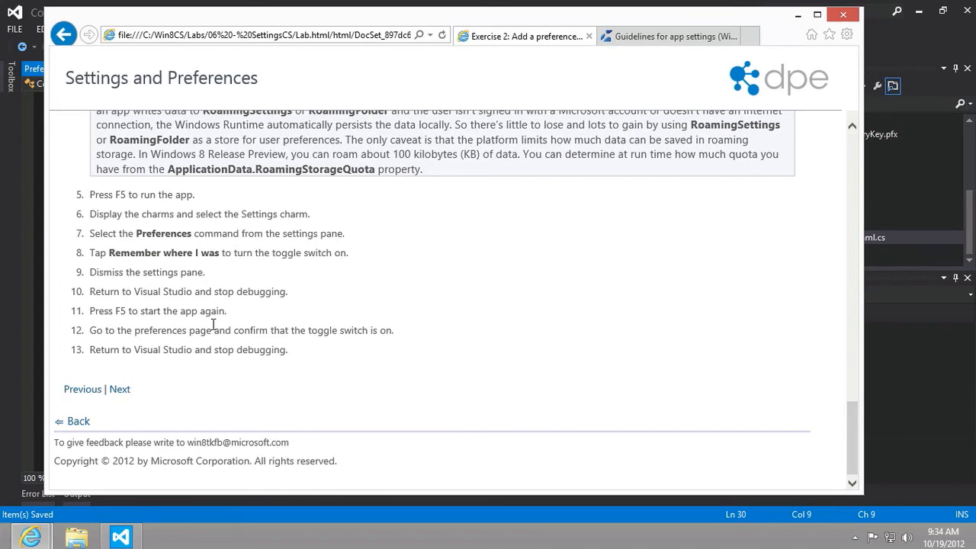
pyautogui.moveTo(262, 353)
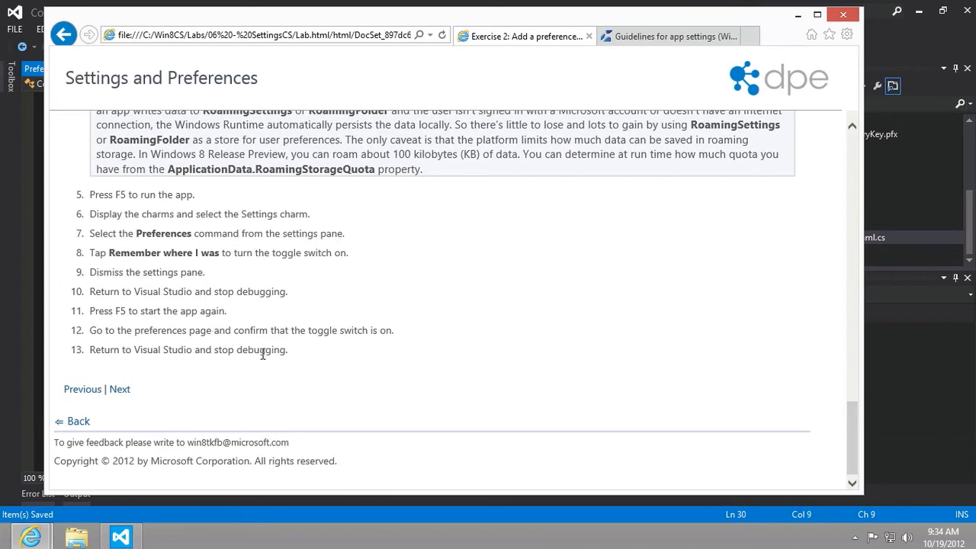
pyautogui.click(119, 535)
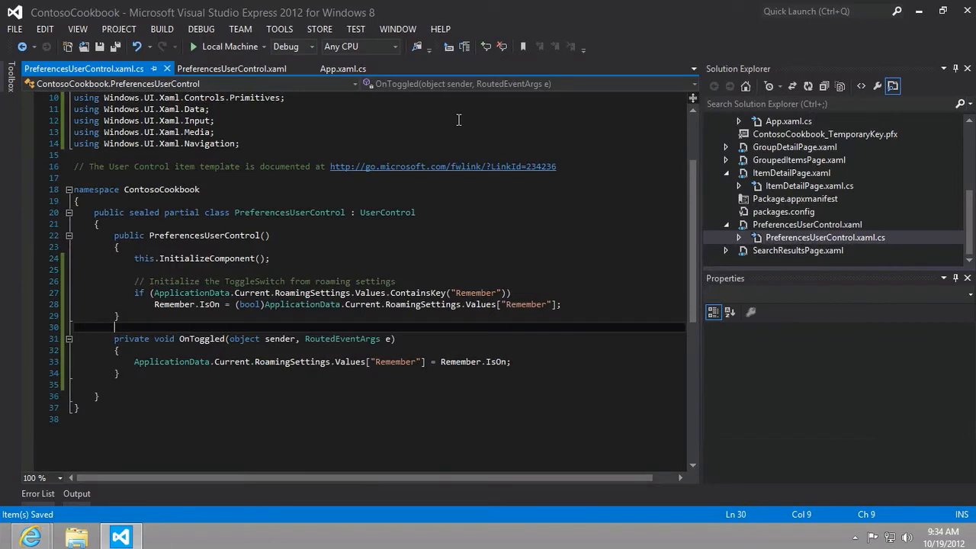
pyautogui.moveTo(229, 46)
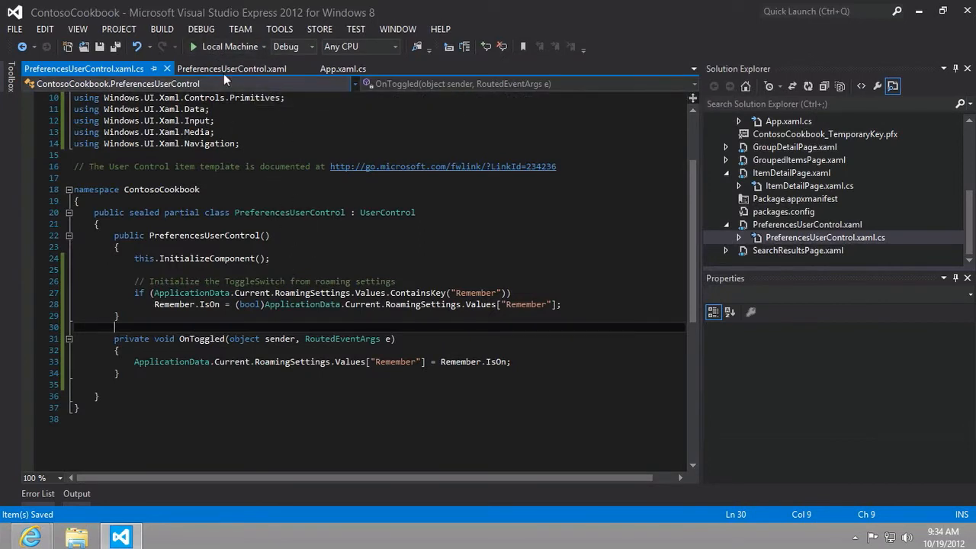
pyautogui.moveTo(228, 45)
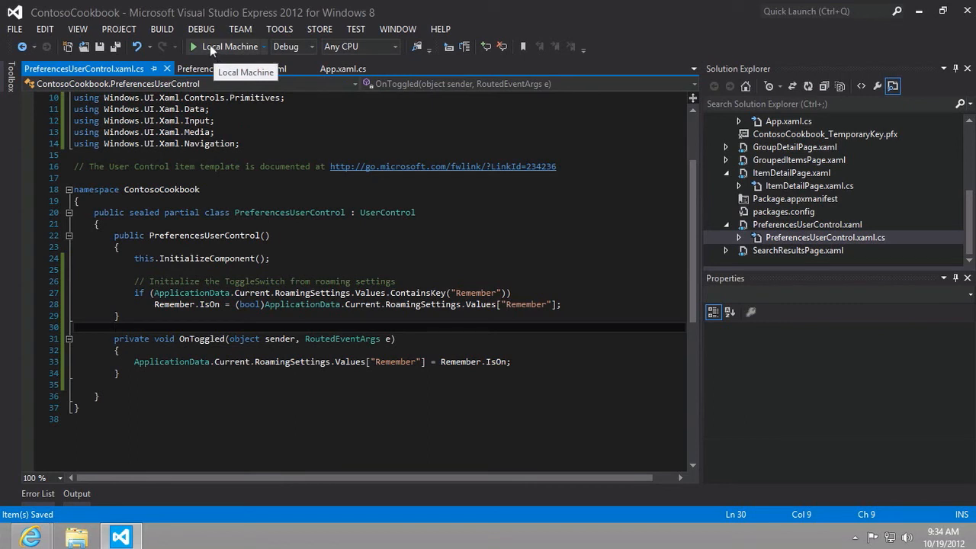
# Launch Contoso Cookbook on the Local Machine under the debugger
pyautogui.click(192, 45)
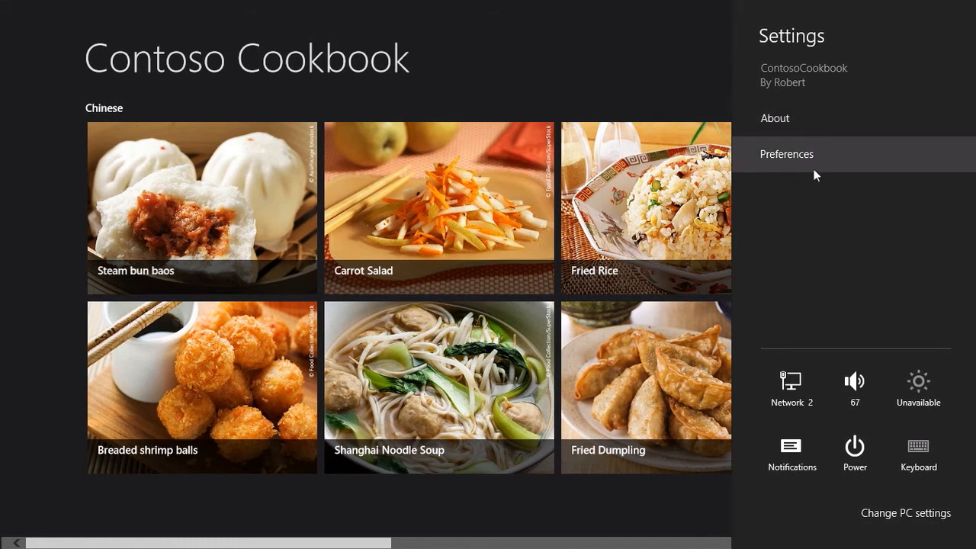
# In Preferences, switch 'Remember where I was' to On
pyautogui.click(787, 154)
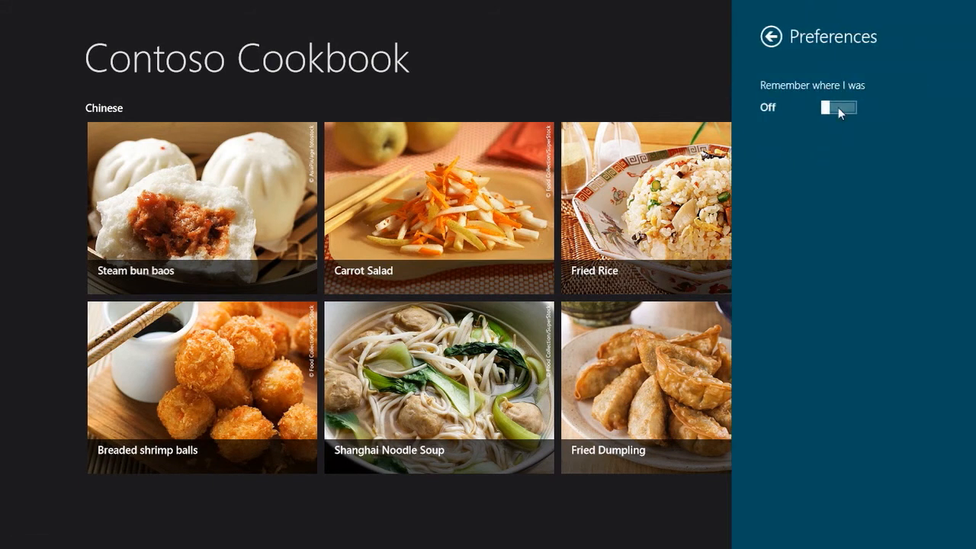
pyautogui.click(837, 107)
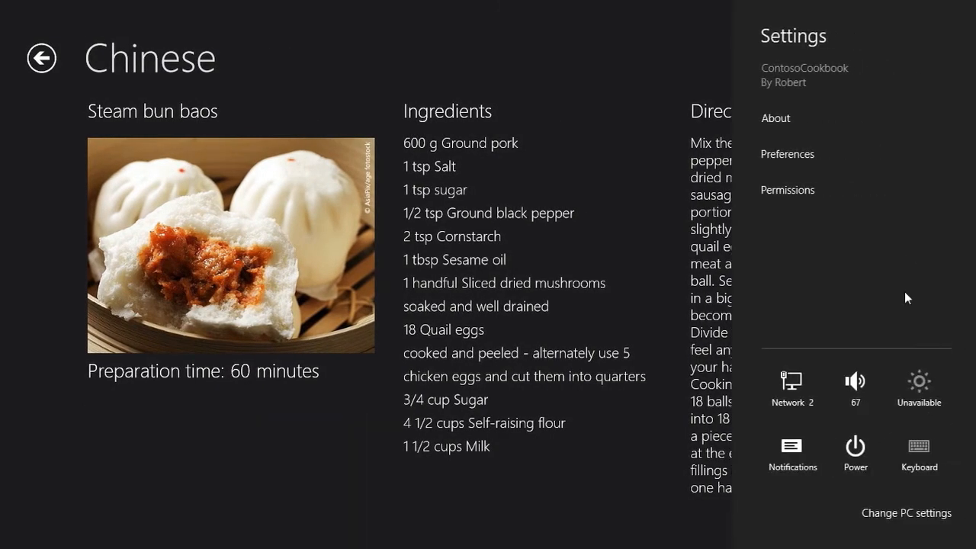
# Reopen Preferences and confirm 'Remember where I was' remains On
pyautogui.click(787, 154)
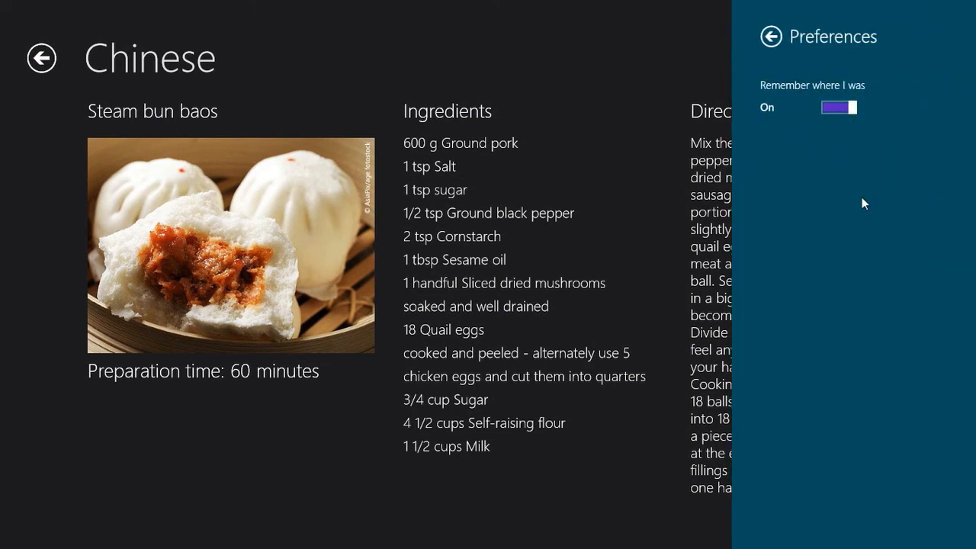
pyautogui.moveTo(630, 87)
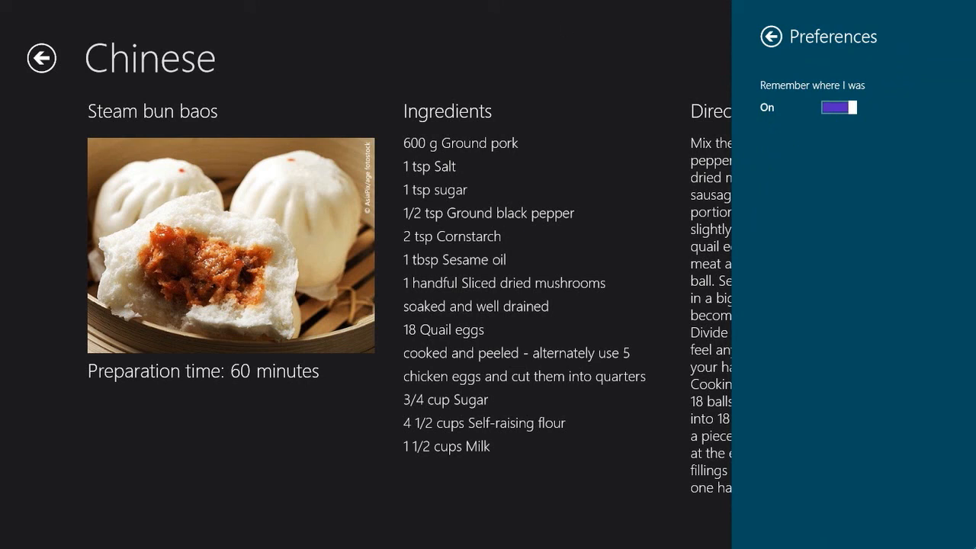
pyautogui.moveTo(513, 67)
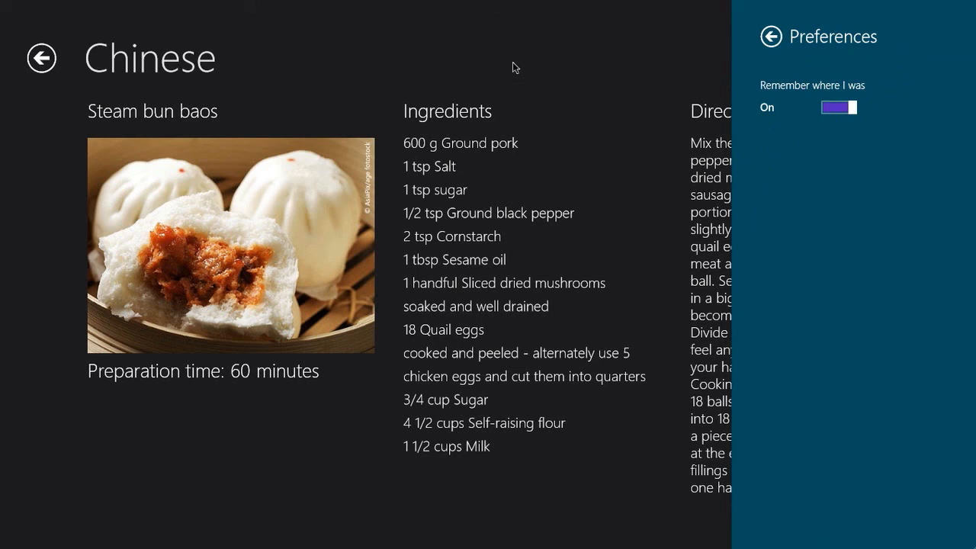